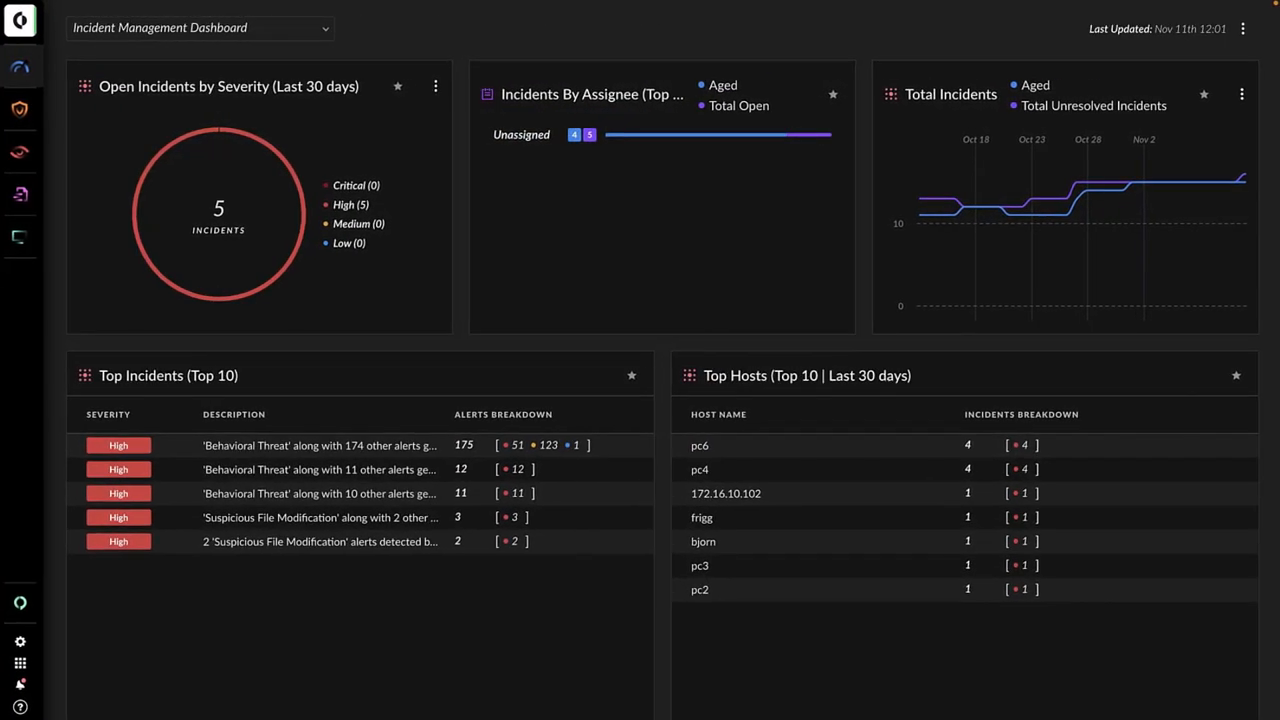
mouse_move(790, 248)
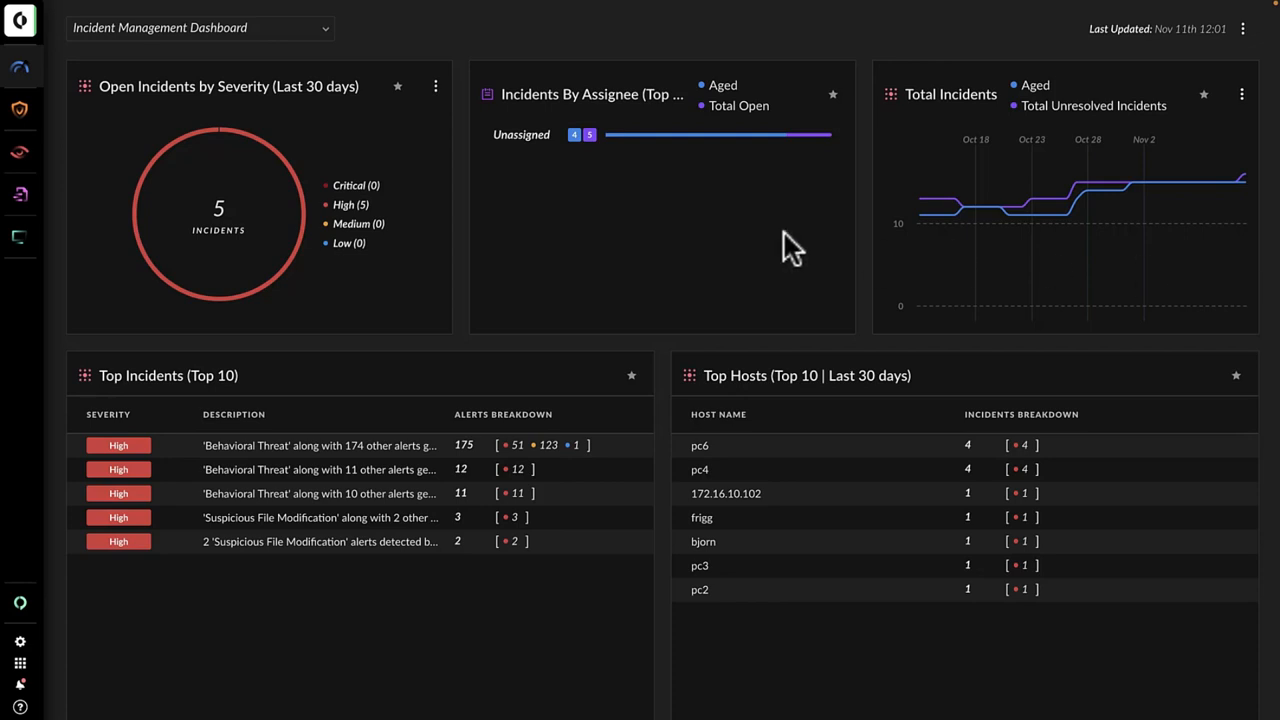
mouse_move(322, 208)
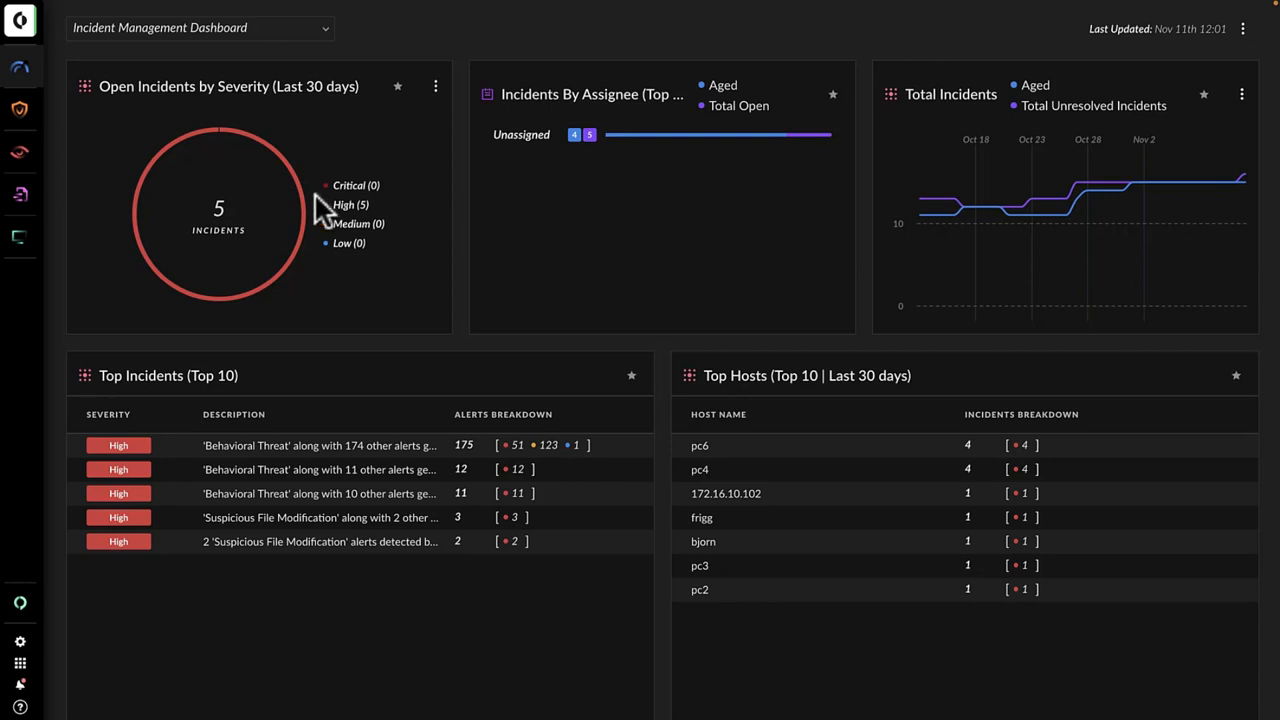
mouse_move(650, 148)
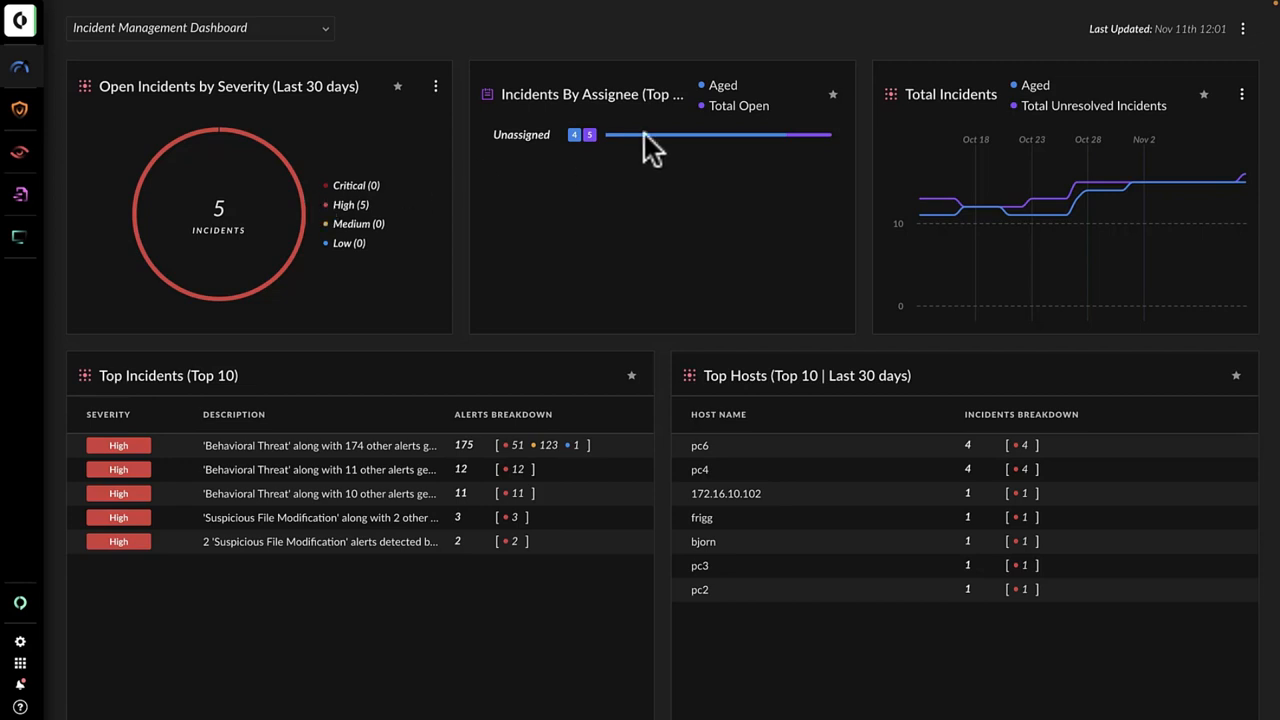
mouse_move(1221, 182)
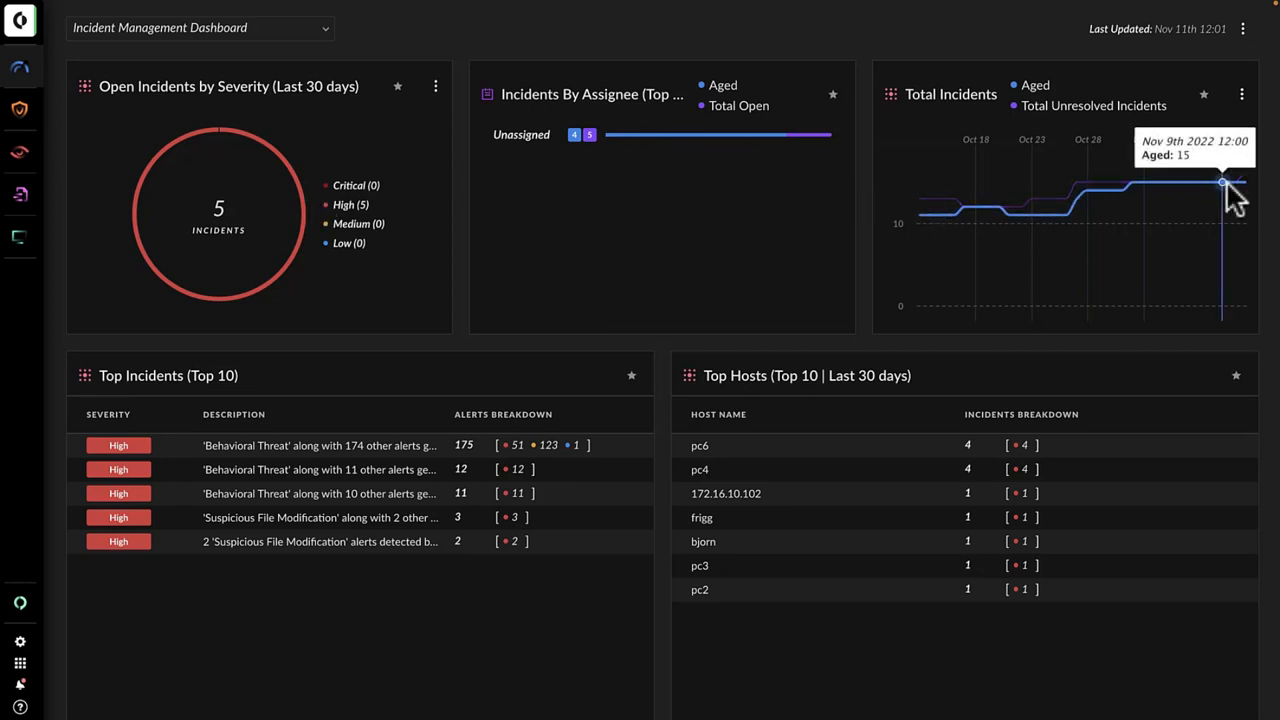
mouse_move(843, 415)
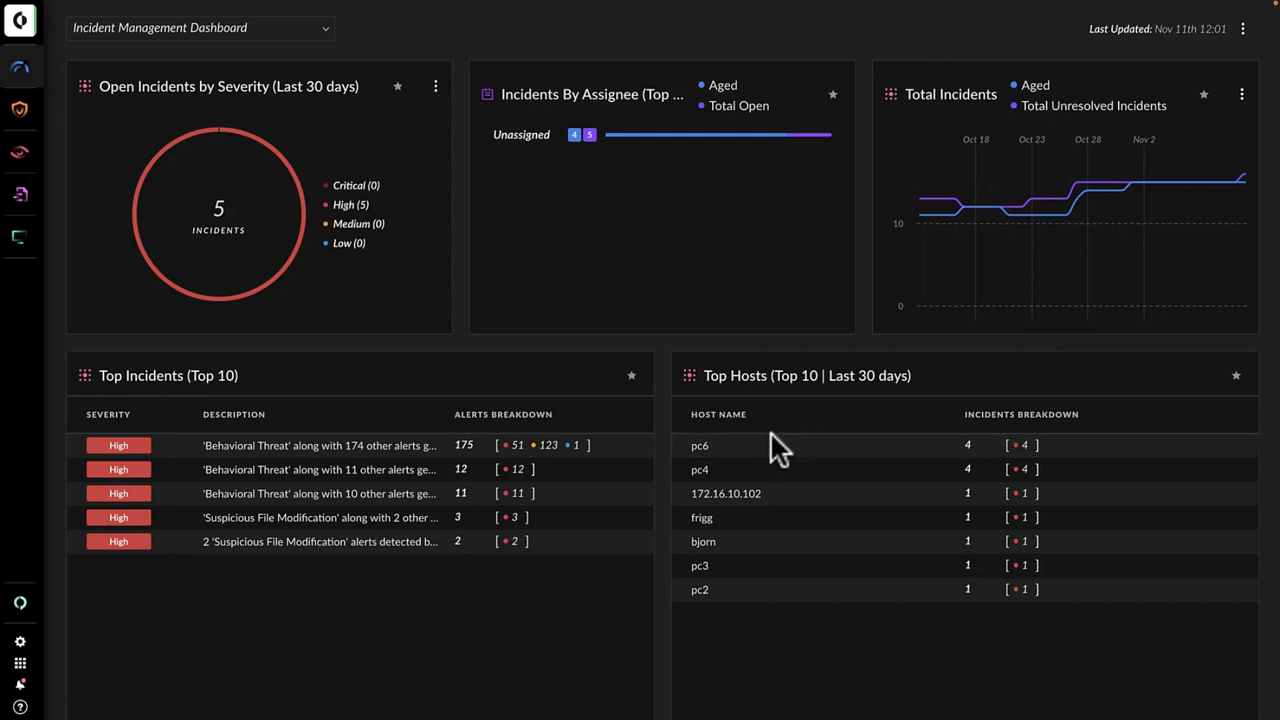
After reviewing the Incident Management Dashboard's high-severity incidents, open the dashboard selector list
click(200, 27)
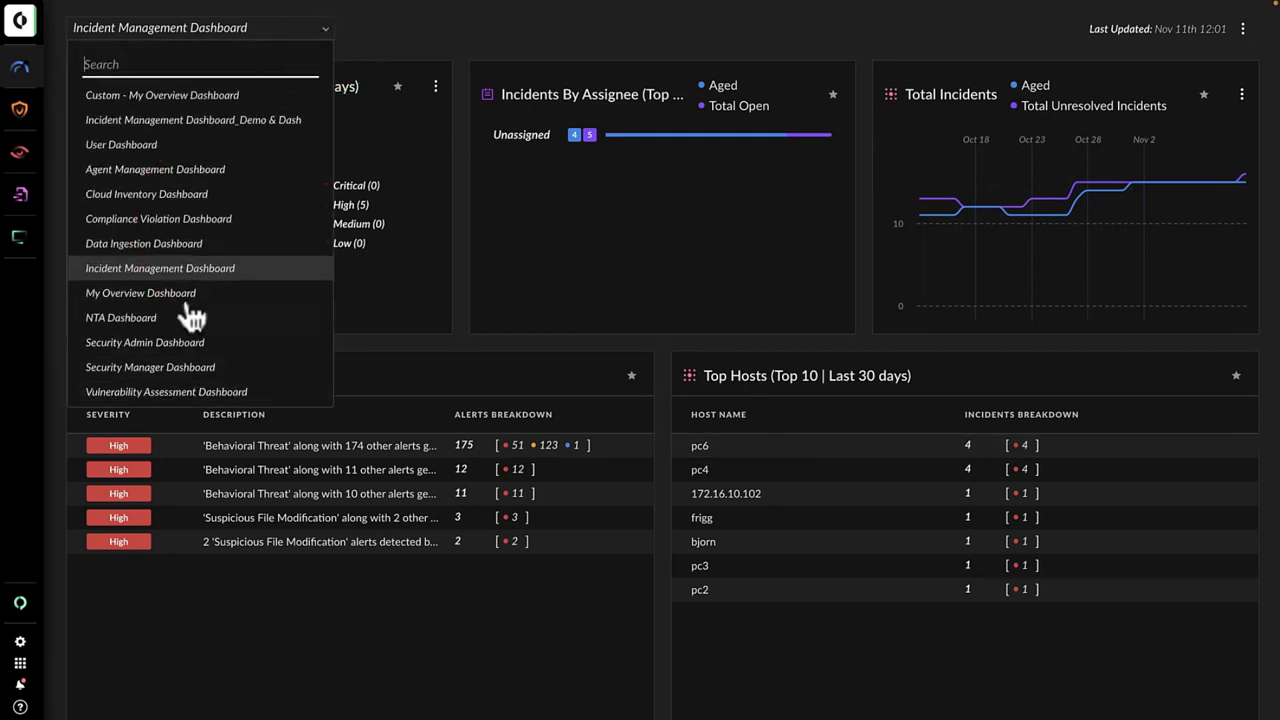
View the Security Admin, then Security Manager dashboards, and reopen the dashboard list
click(144, 342)
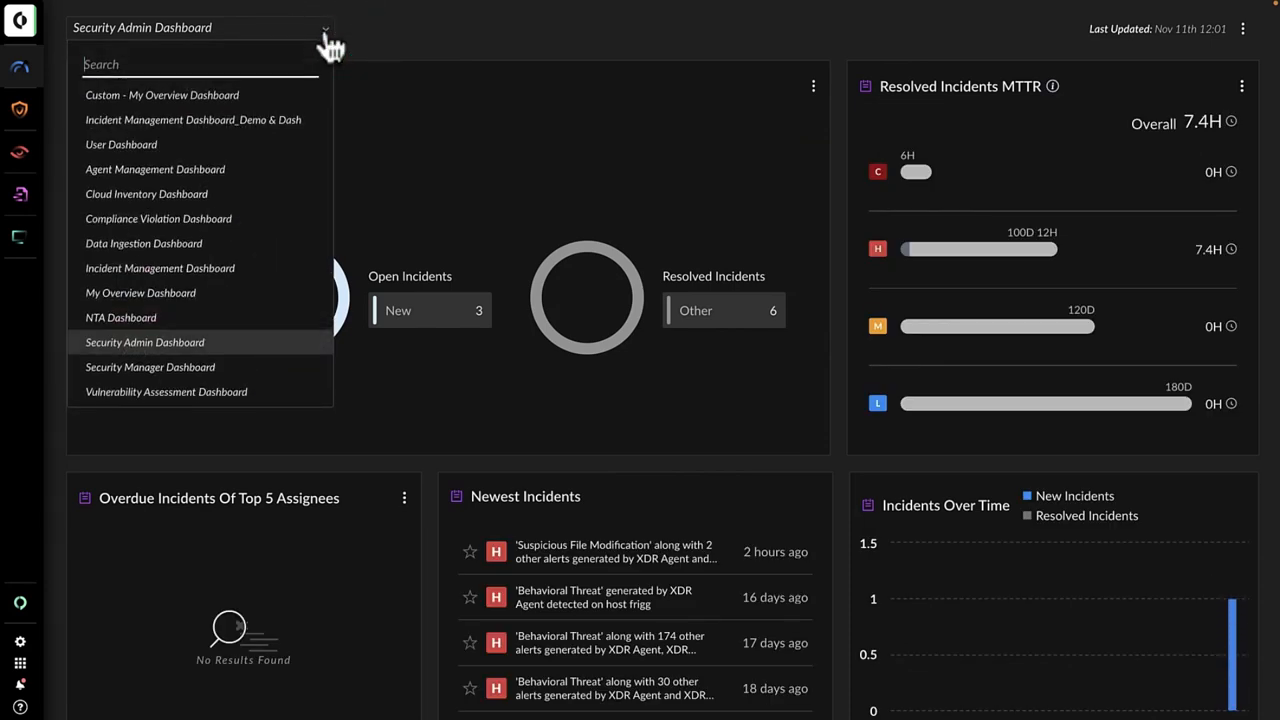
click(149, 367)
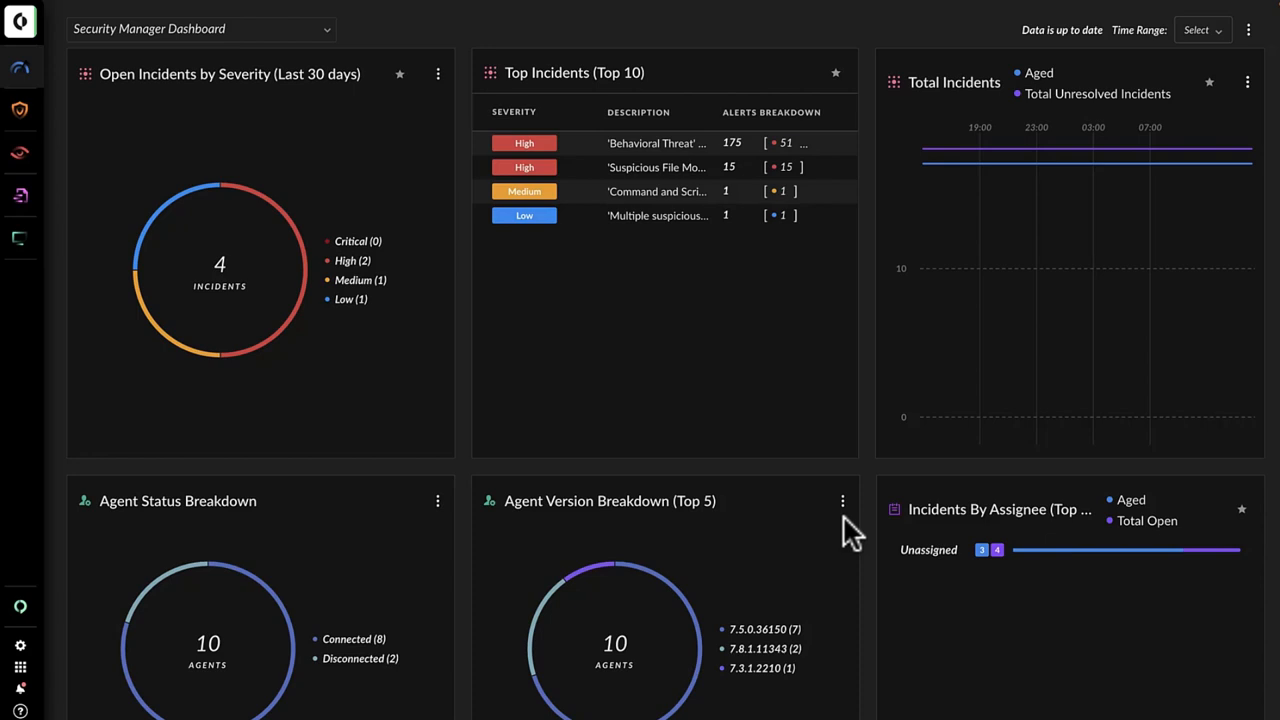
mouse_move(765, 465)
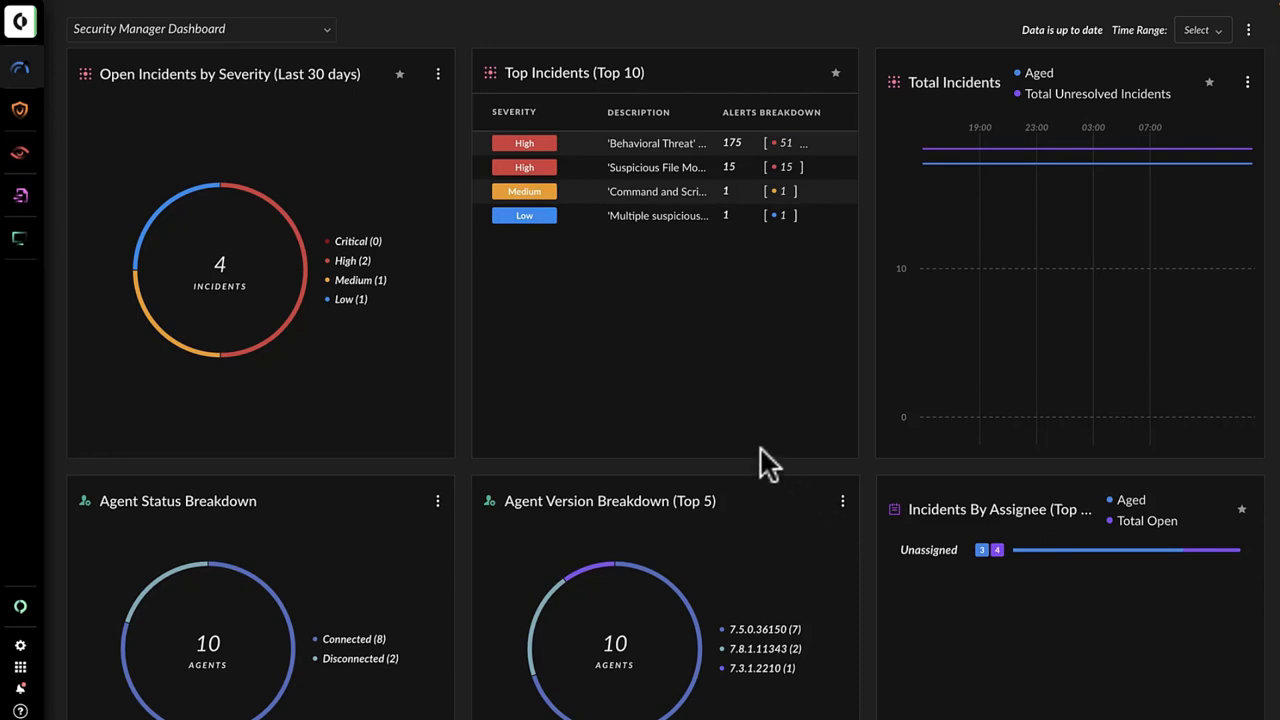
click(200, 28)
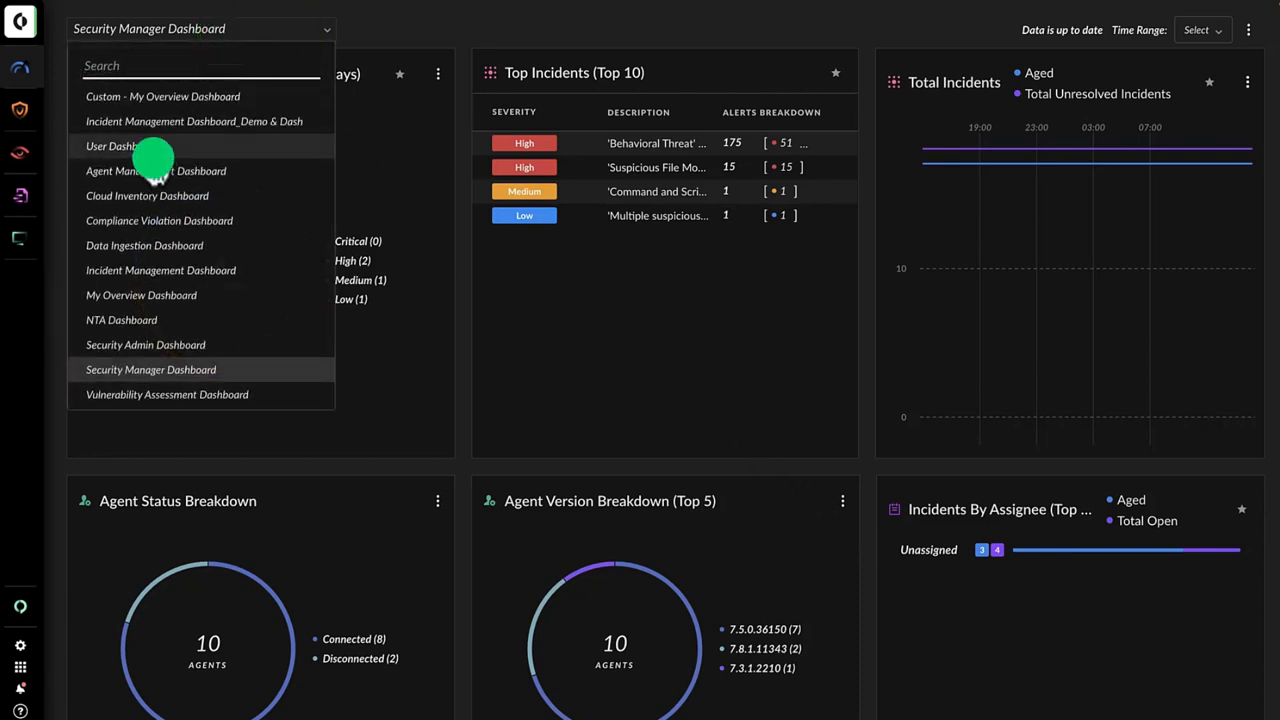
Open the User Dashboard, then expand Top 5 Notable Users into User Scores
click(110, 146)
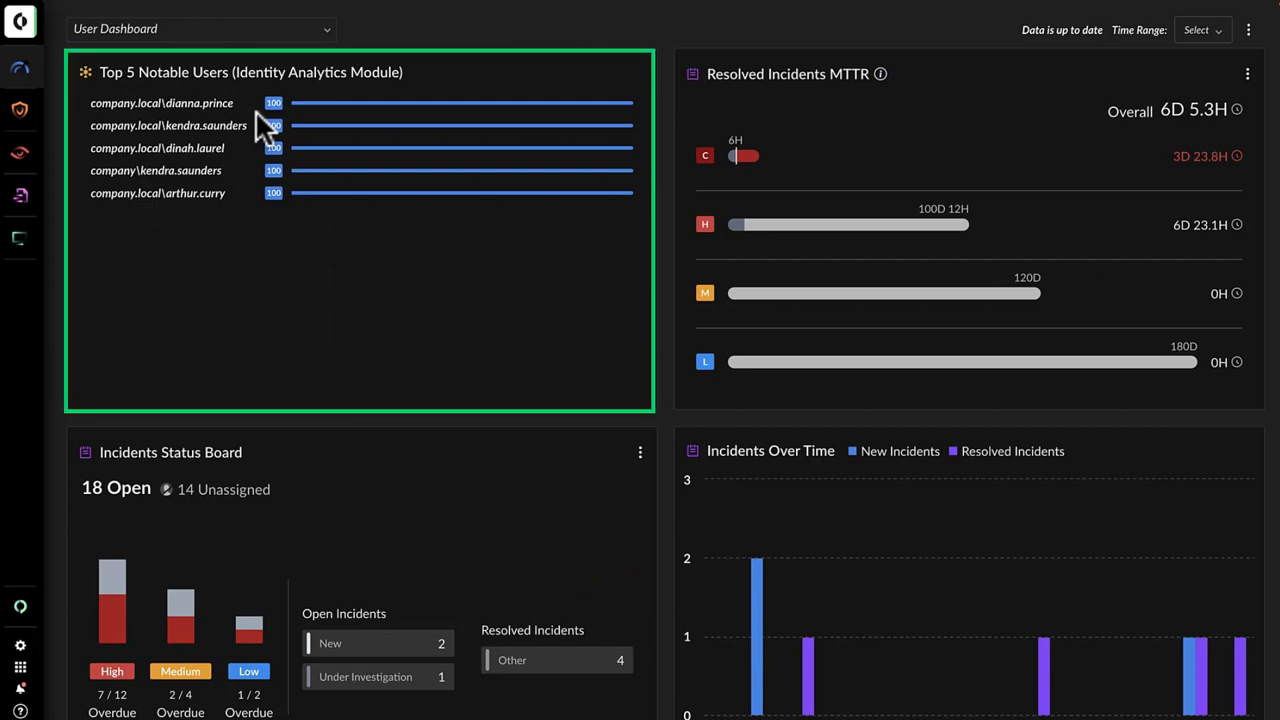
click(20, 195)
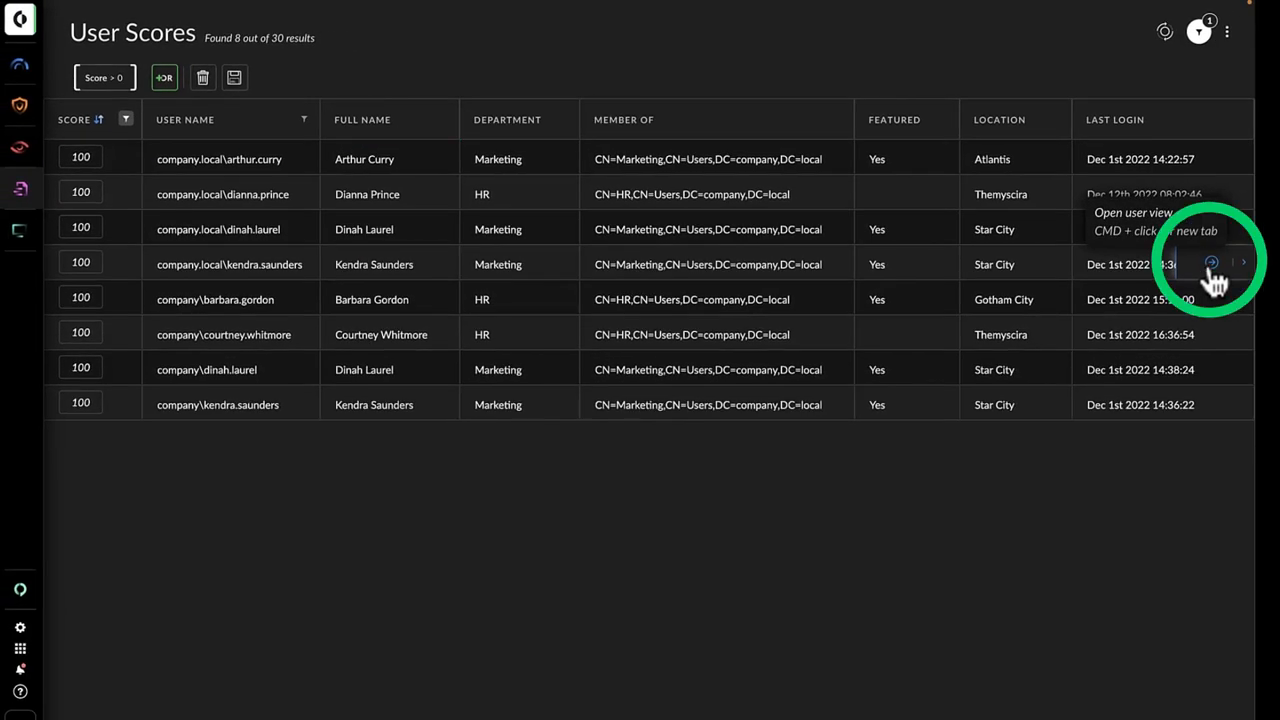
Open kendra.saunders' user view and go to her associated incident ID-70
click(1211, 263)
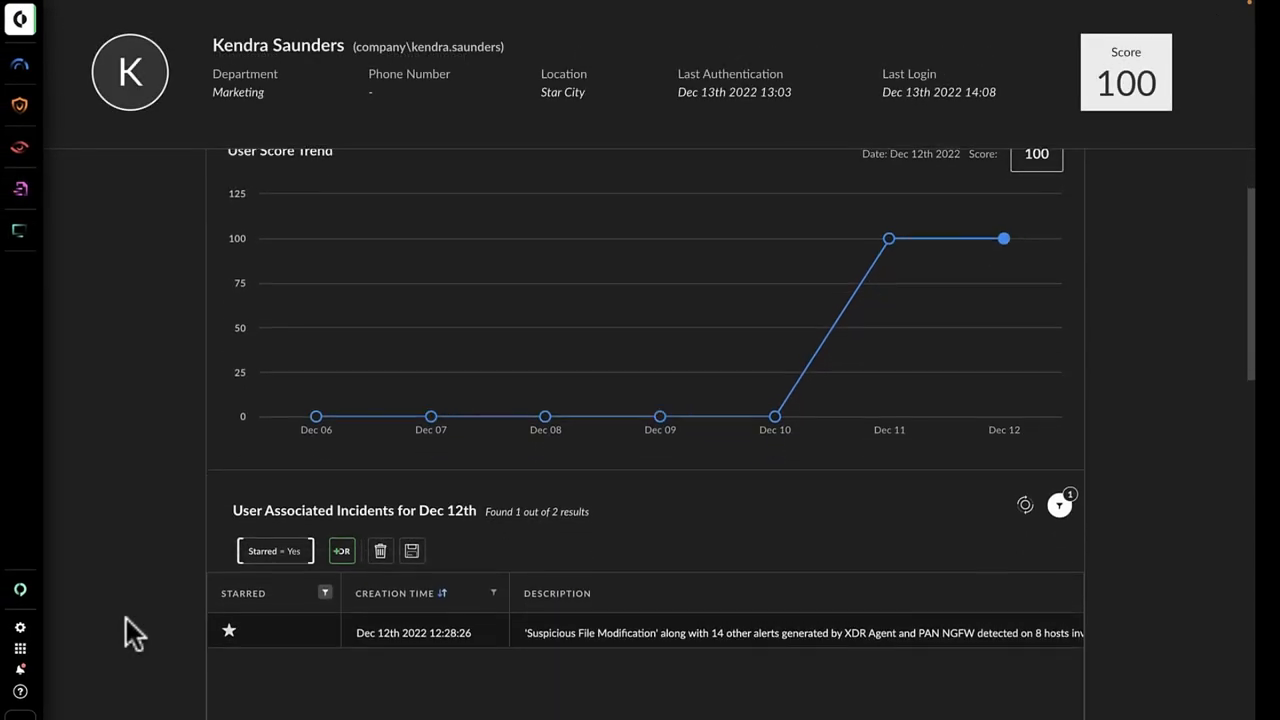
scroll(down, 3)
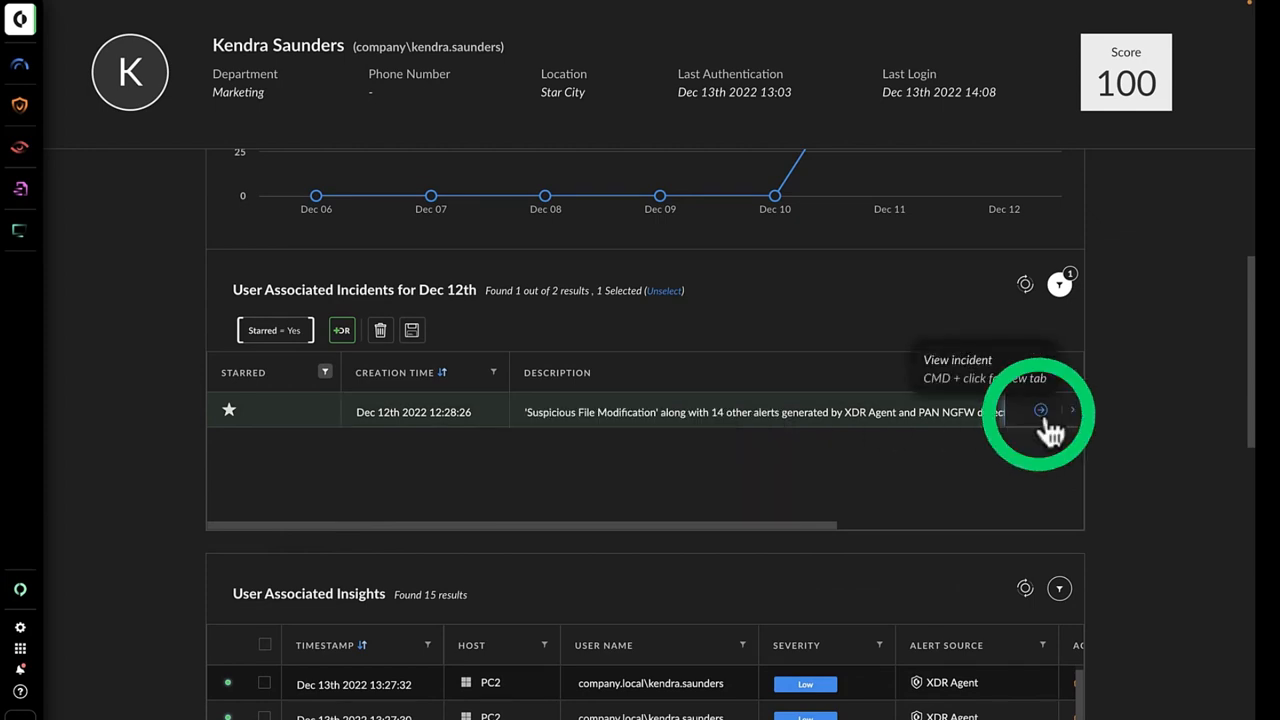
click(1040, 411)
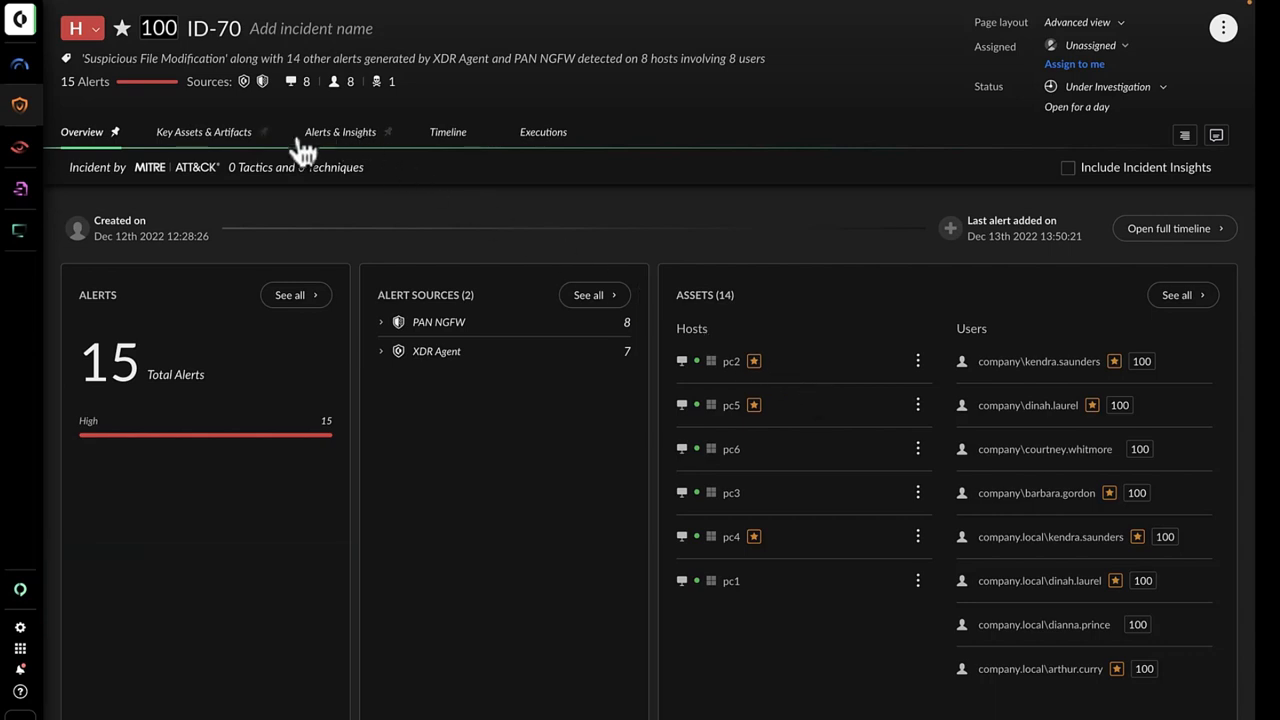
Show incident ID-70's 122 artifacts and open Acme_c0rperati0n_hr_report.exe's WildFire report
click(203, 131)
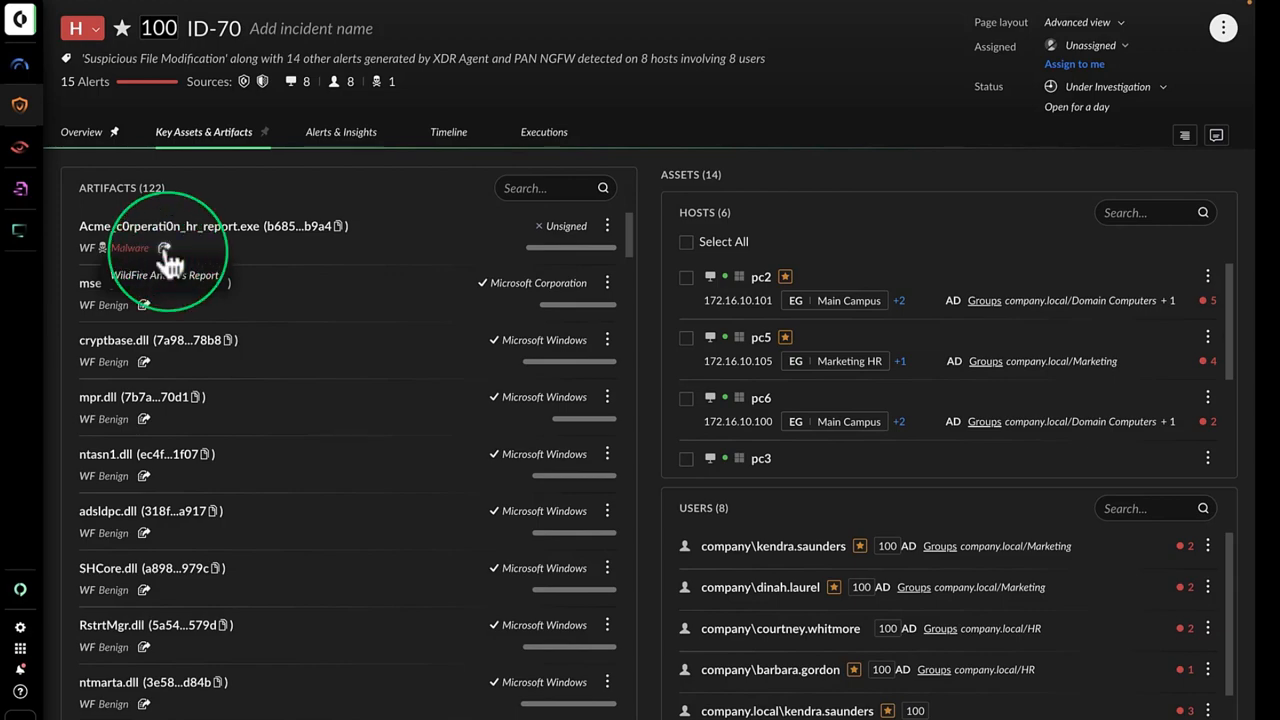
click(166, 275)
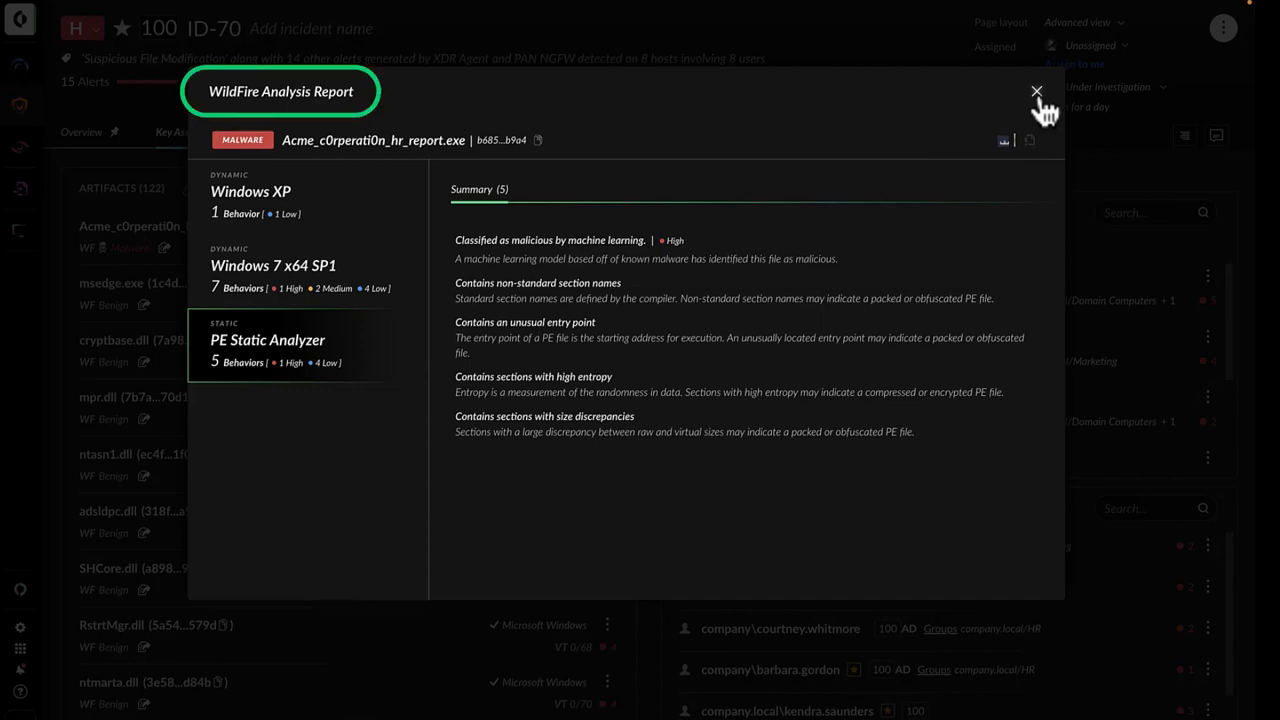
Close the WildFire report and list incident ID-70's executions across six hosts
click(1036, 91)
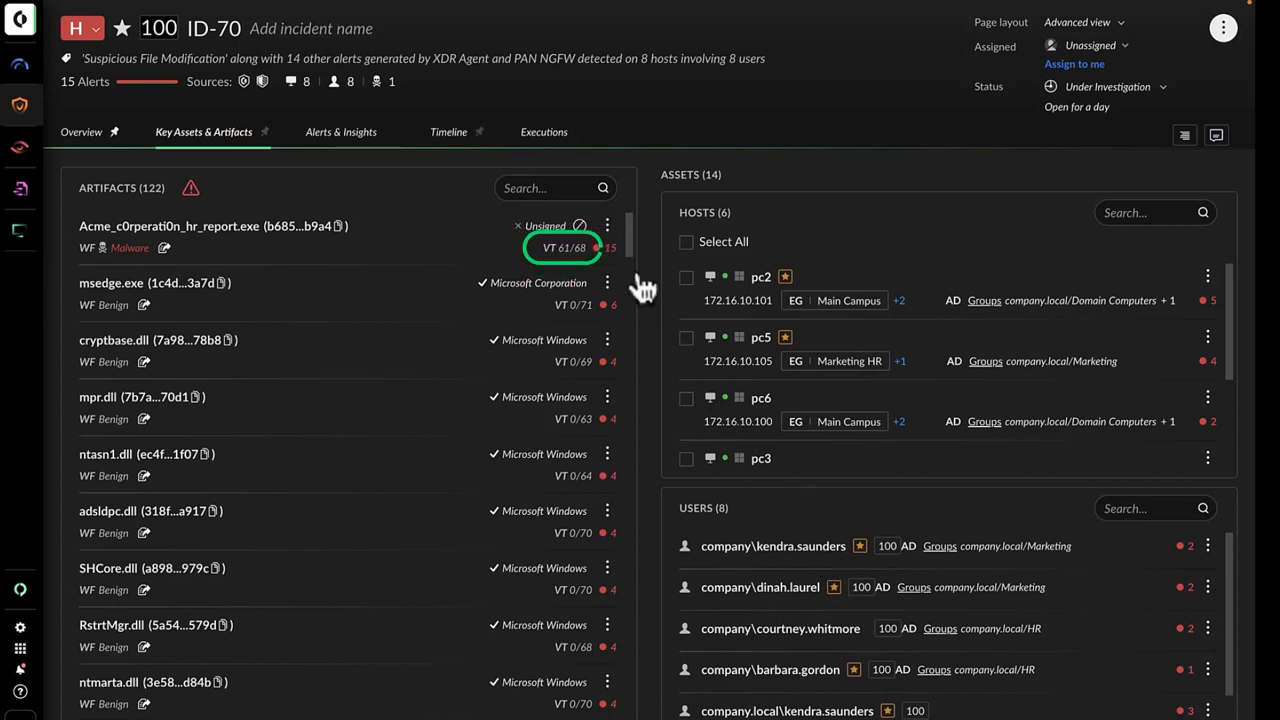
click(543, 131)
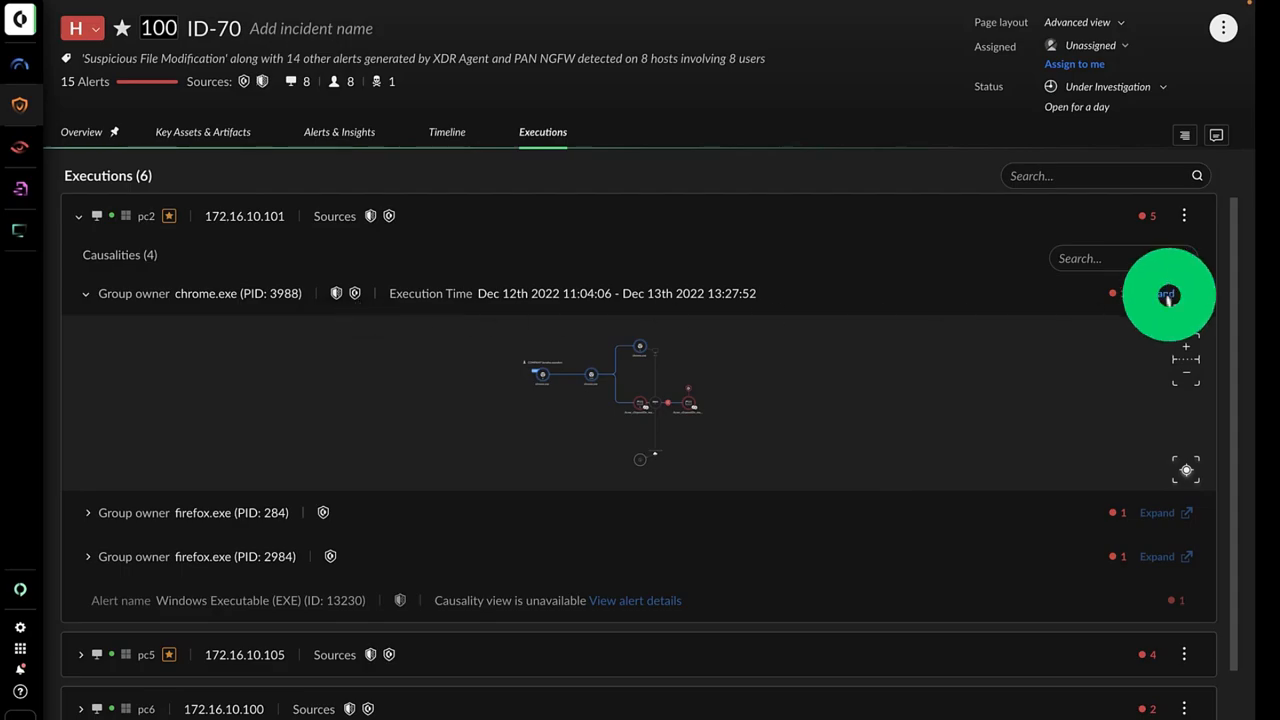
Inspect pc2's chrome.exe causality graph, then open pc5's response actions menu
click(1186, 469)
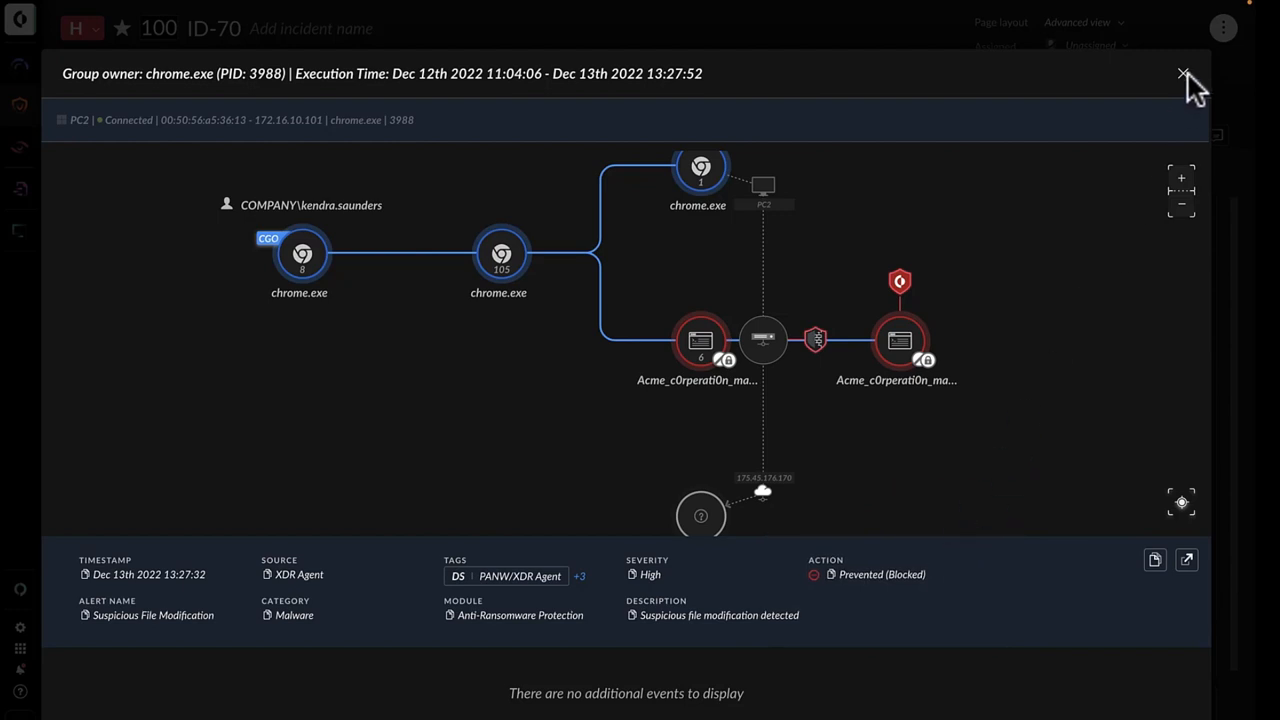
click(1183, 74)
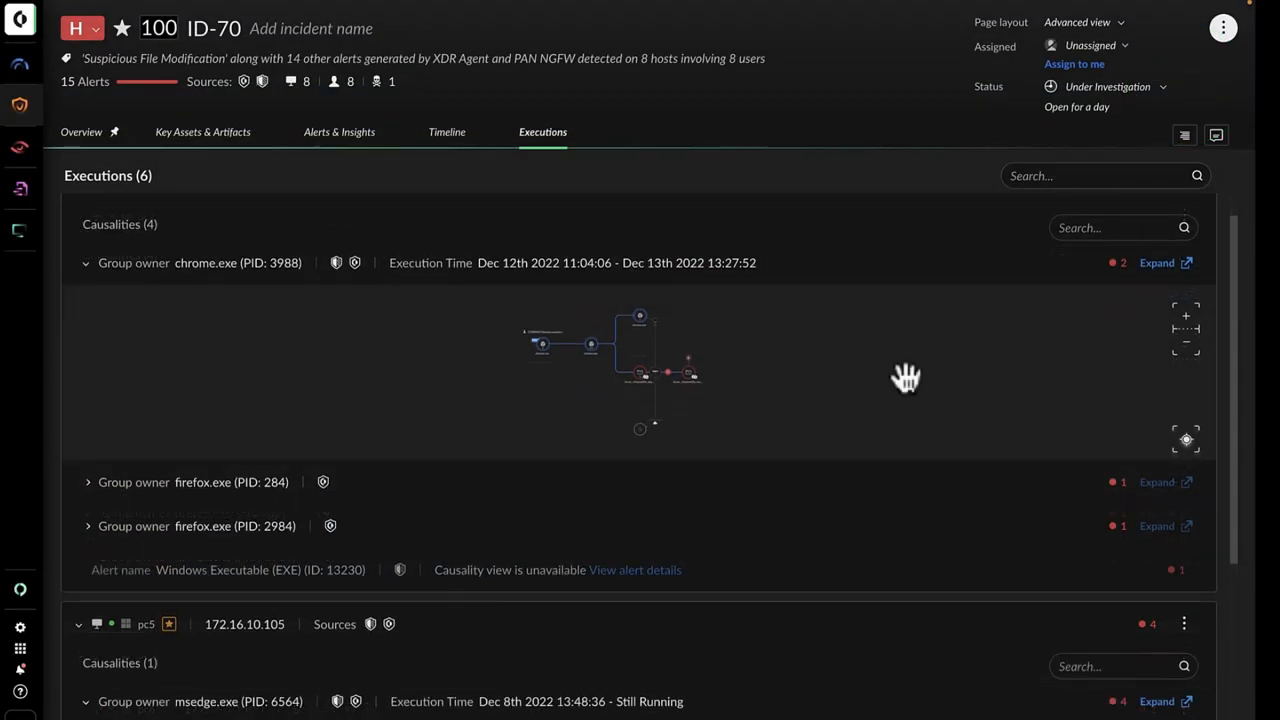
scroll(down, 3)
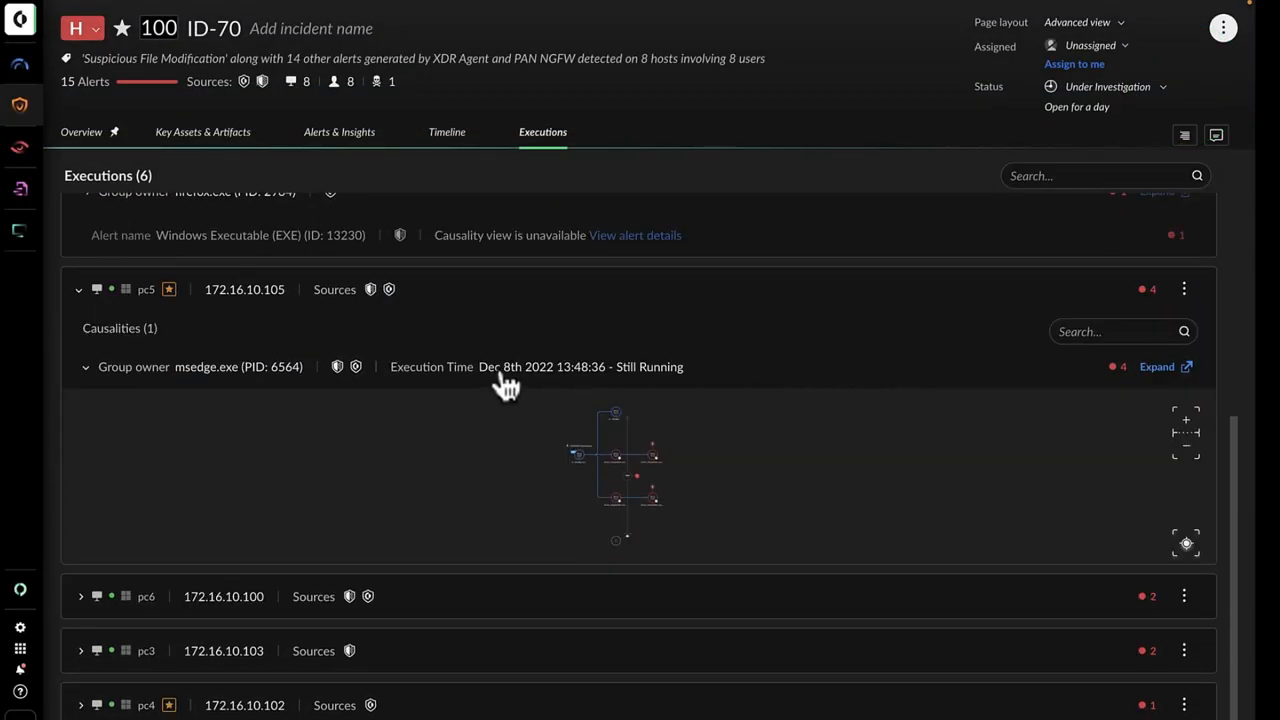
click(1184, 289)
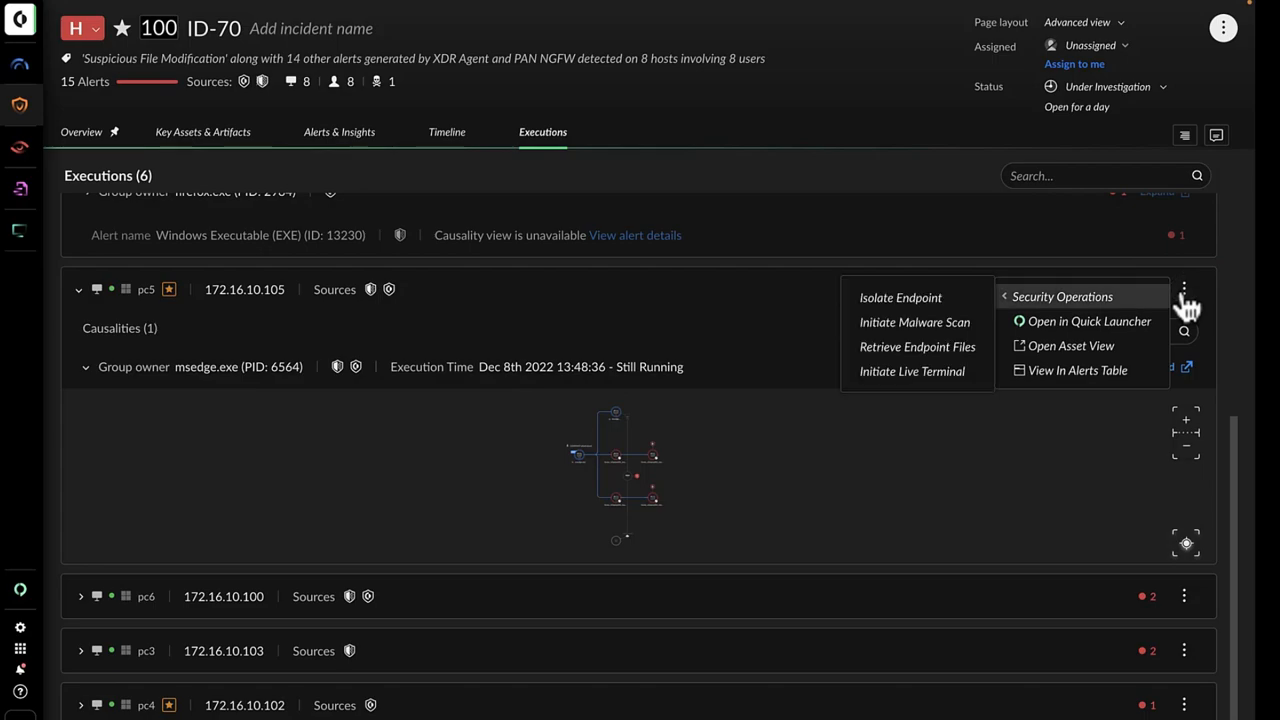
Start a Live Terminal on pc5 and browse to C:\Users\<user>\Downloads
click(911, 371)
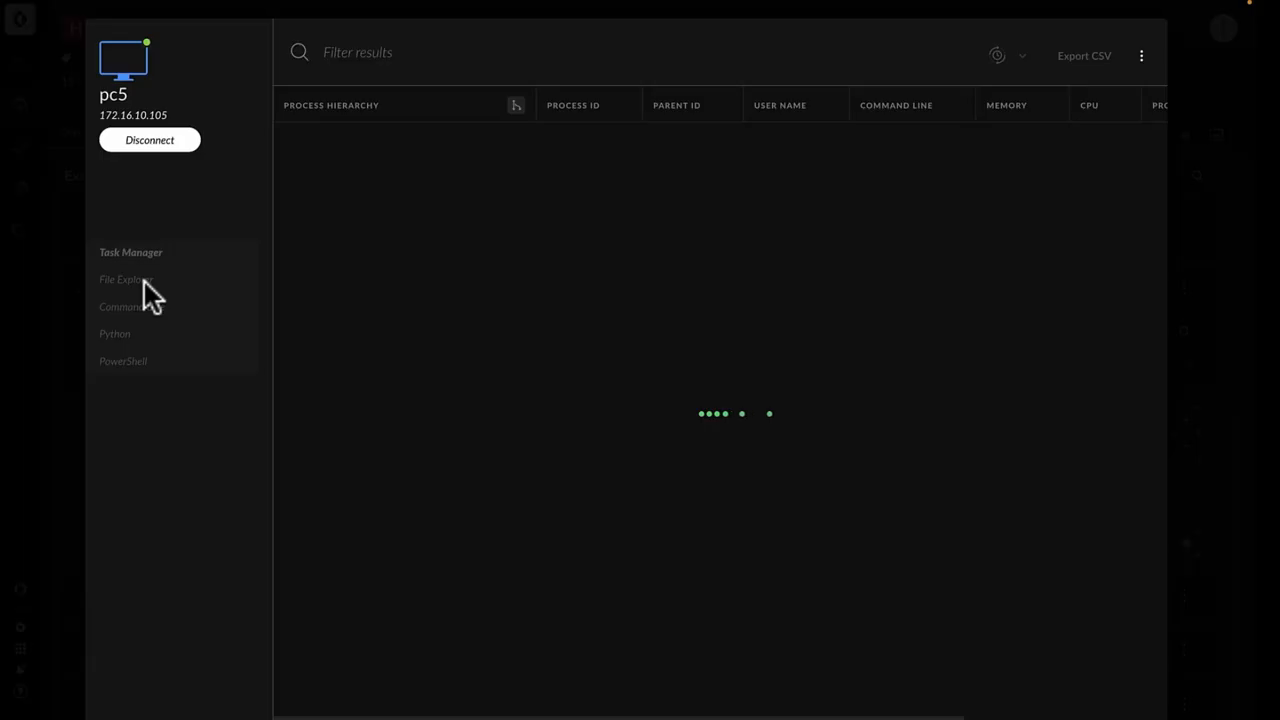
click(127, 279)
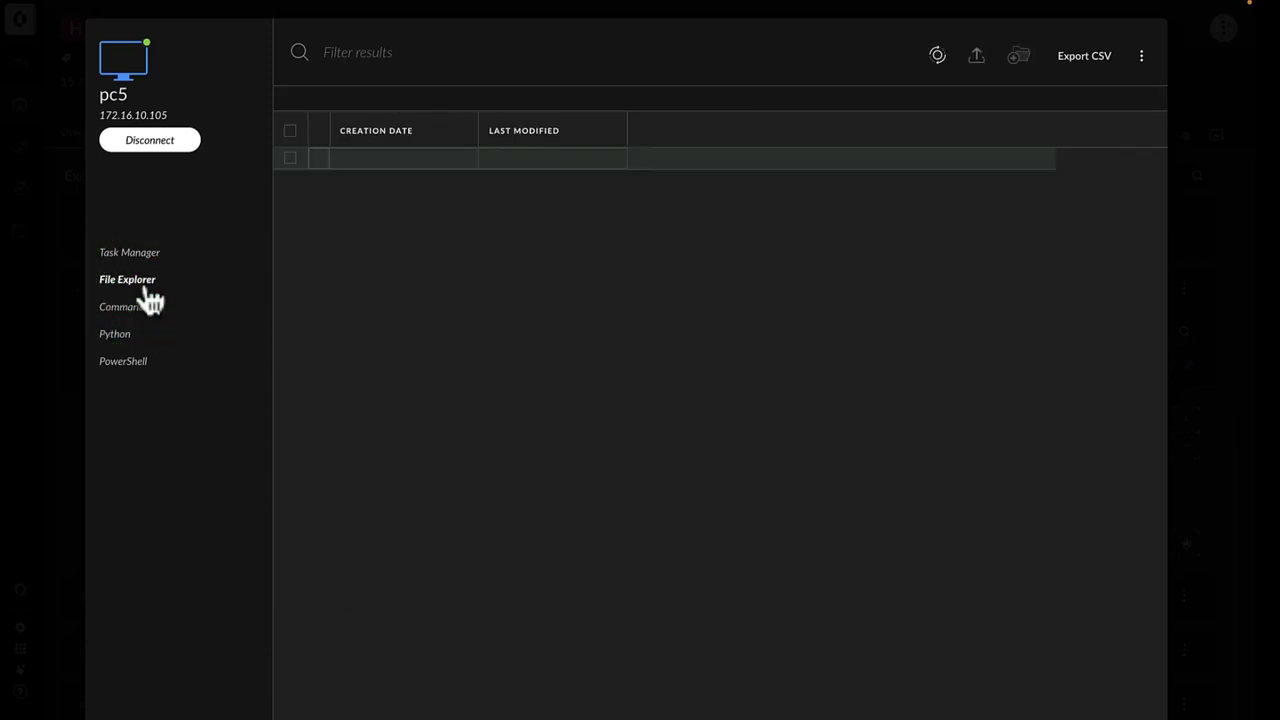
click(127, 279)
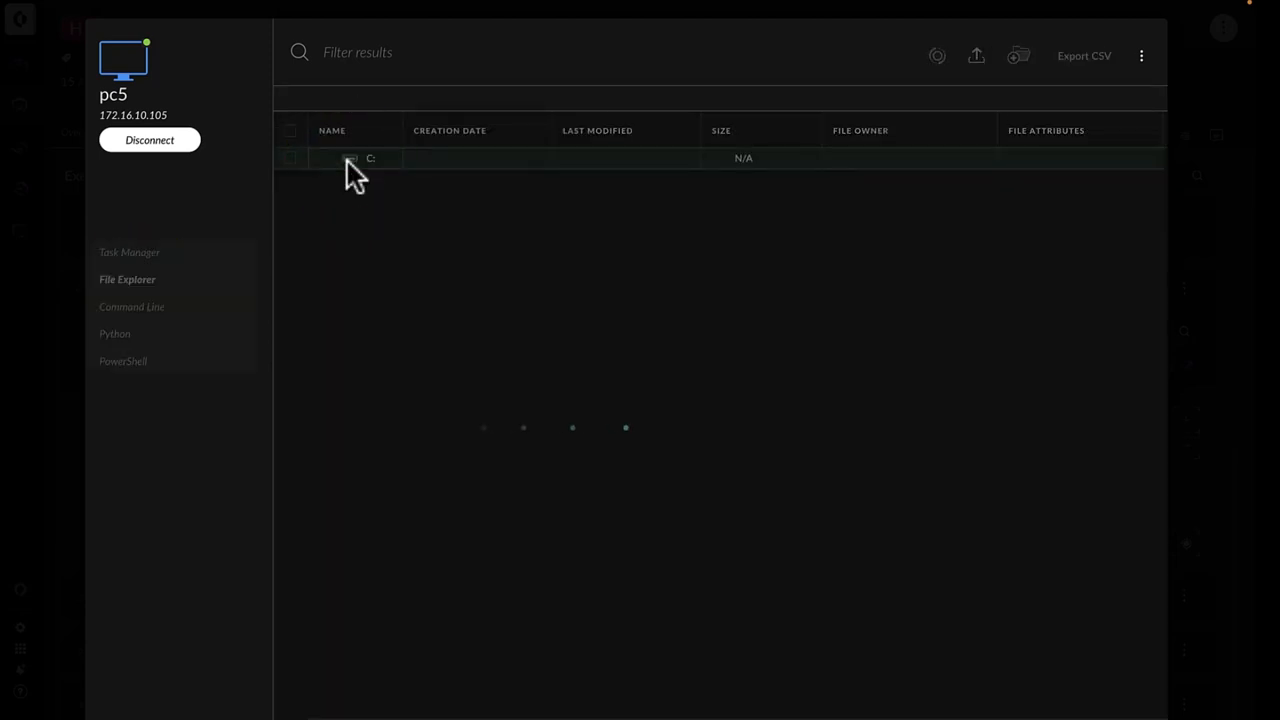
double_click(370, 158)
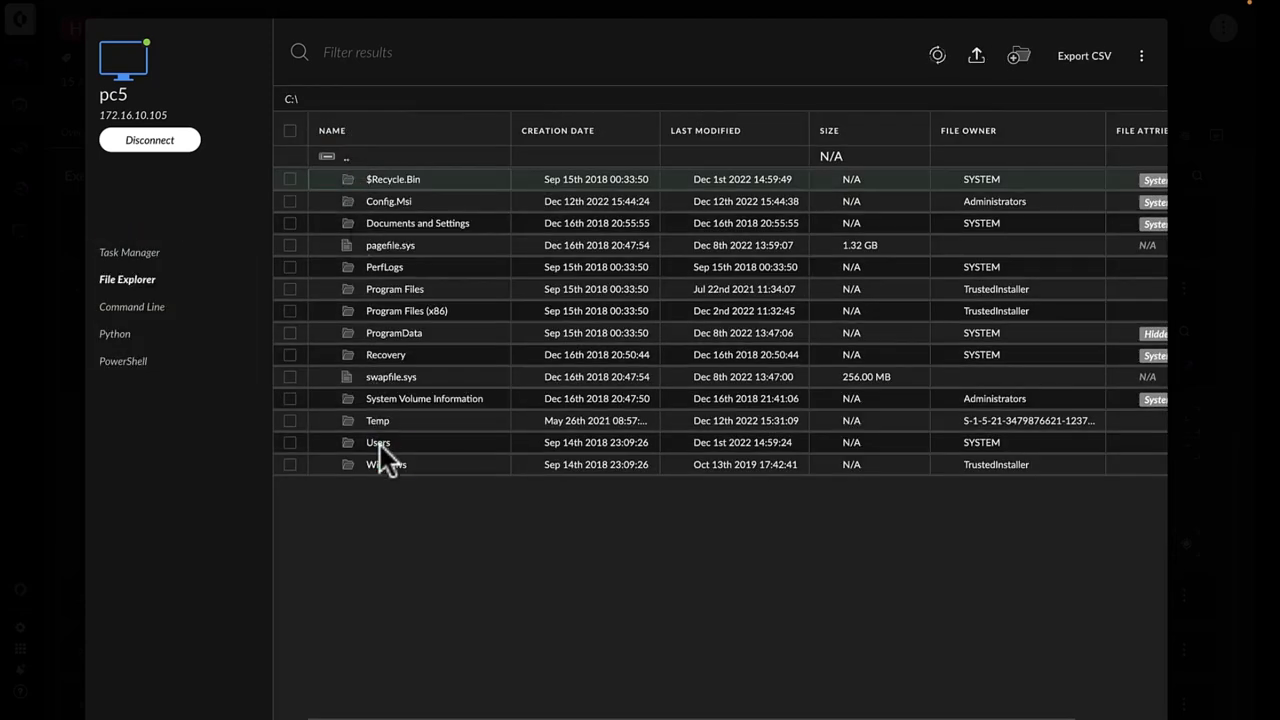
double_click(378, 442)
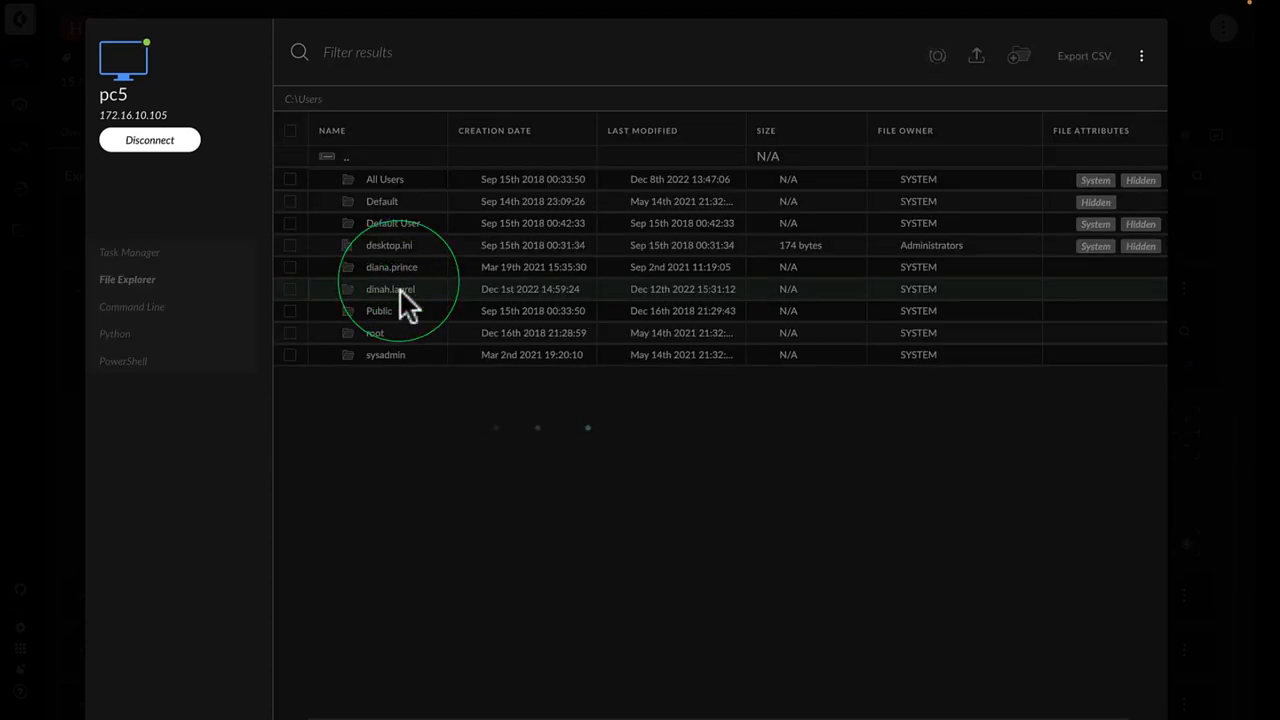
double_click(390, 289)
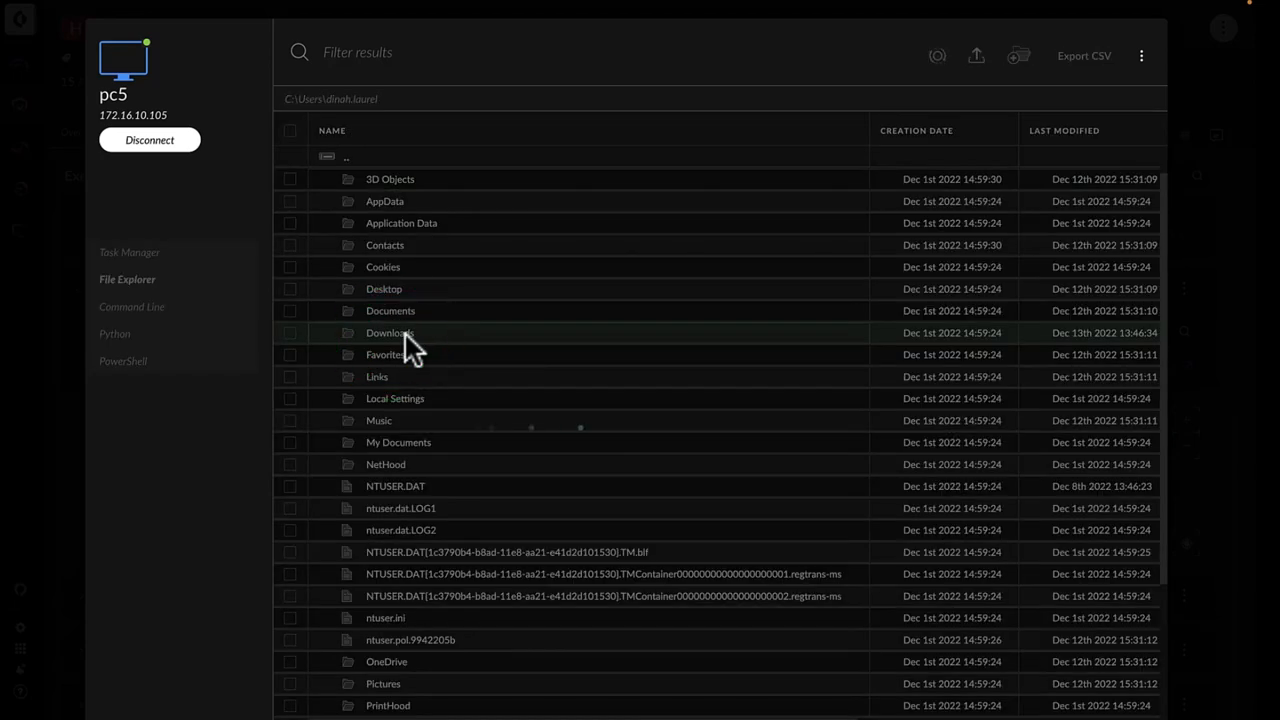
double_click(390, 332)
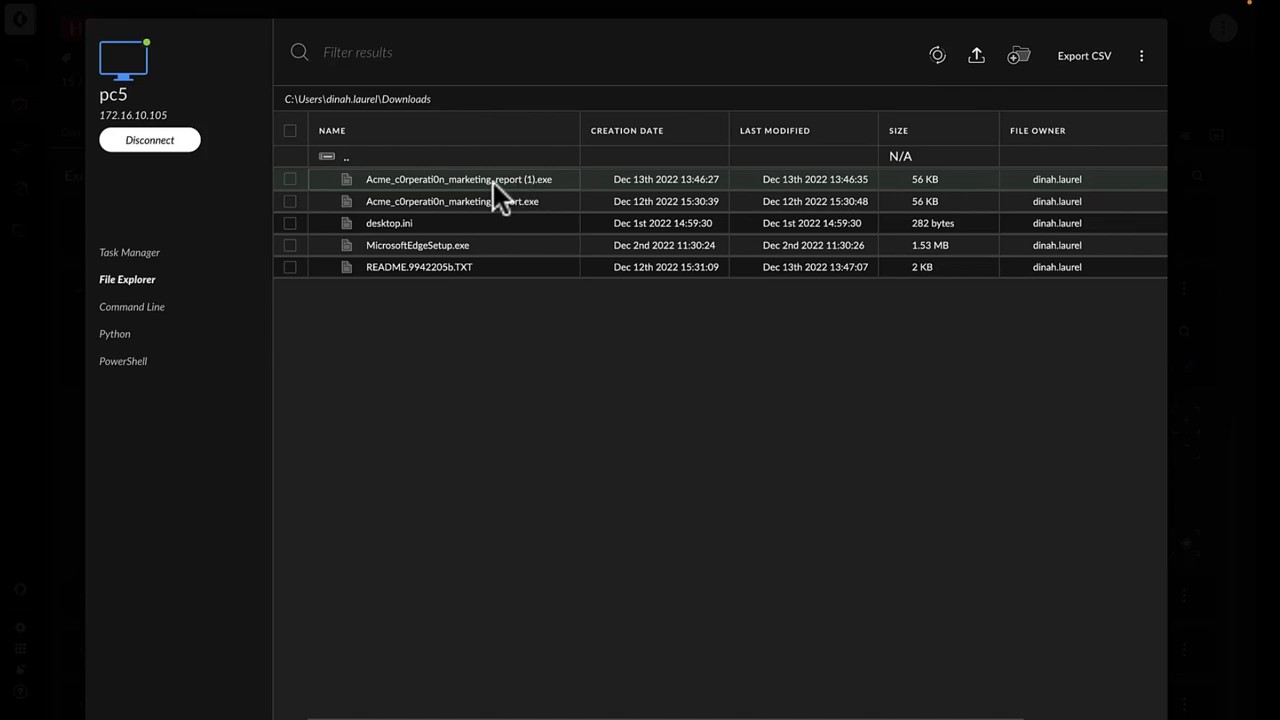
Delete both Acme_c0rperati0n_marketing_report executables from Downloads
click(290, 201)
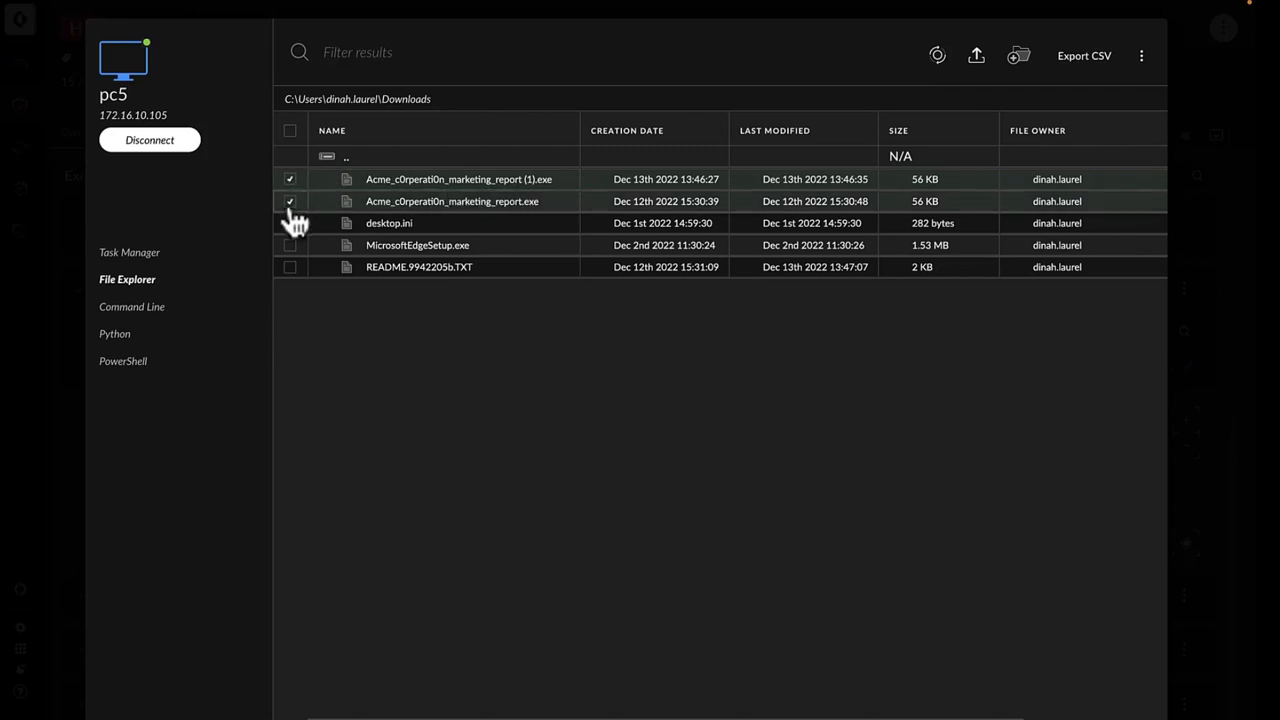
right_click(452, 201)
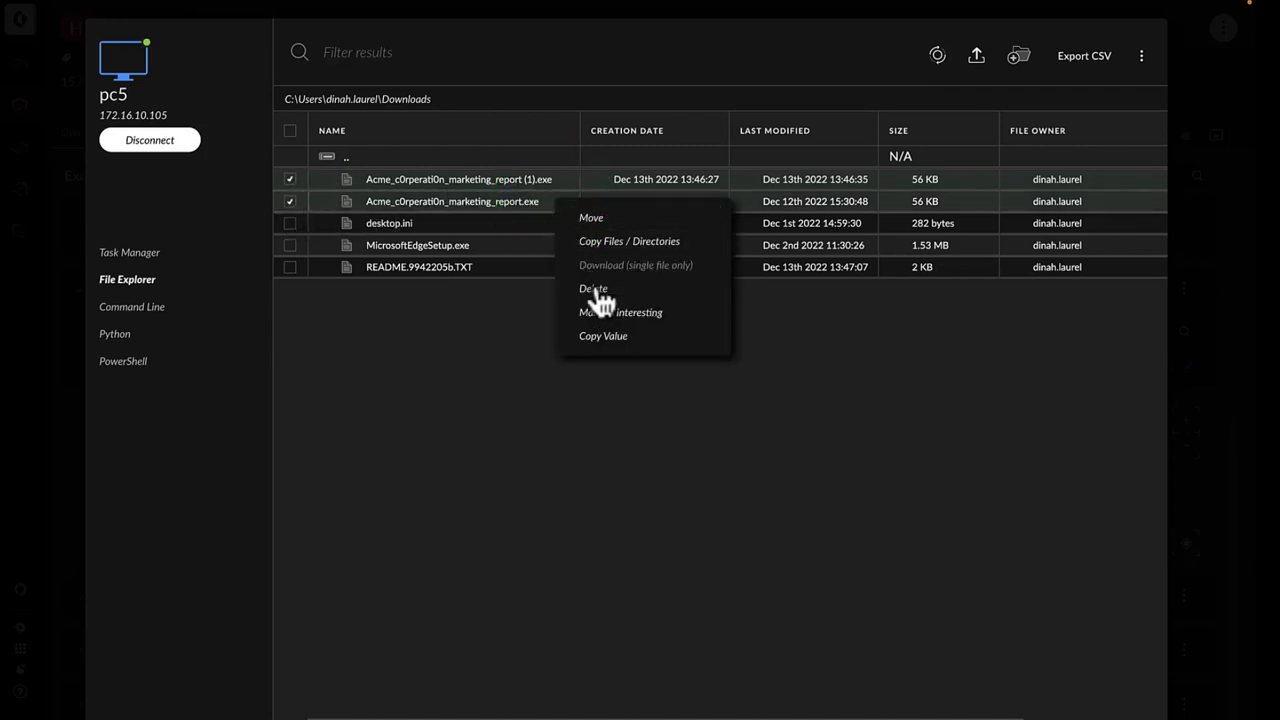
click(593, 289)
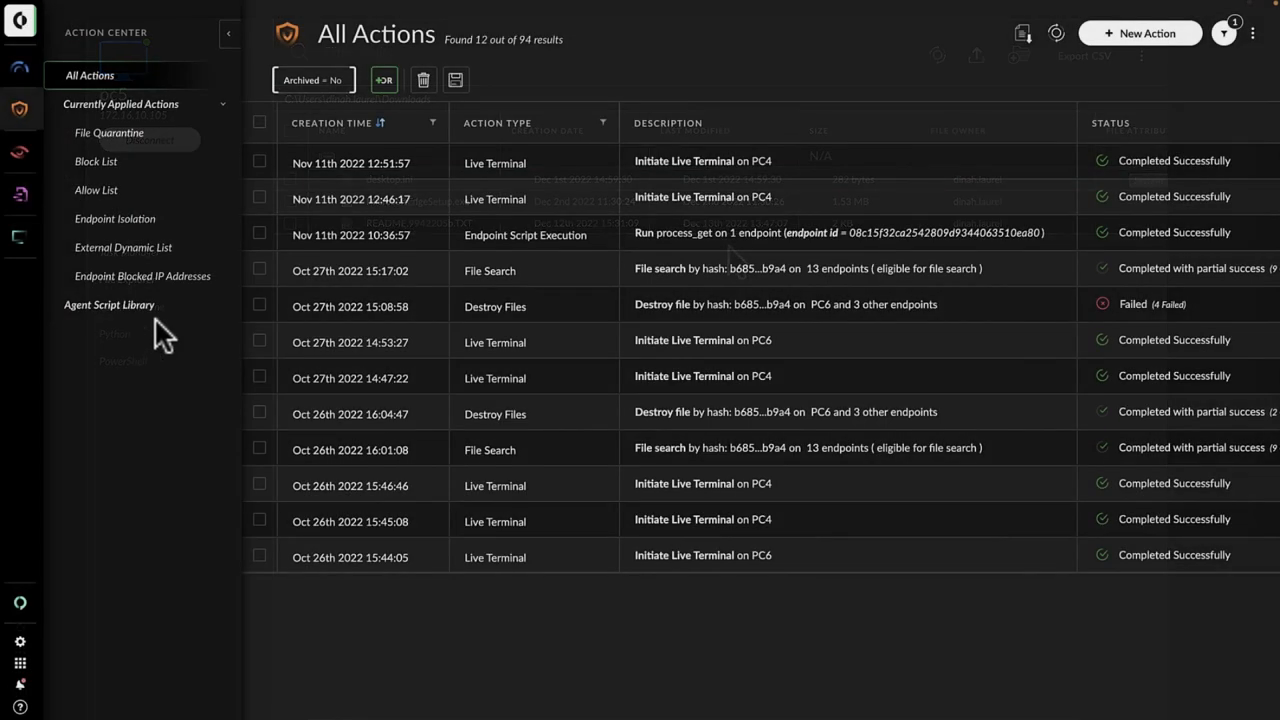
Create a new Action Center file search by hash for the malicious file
click(1139, 33)
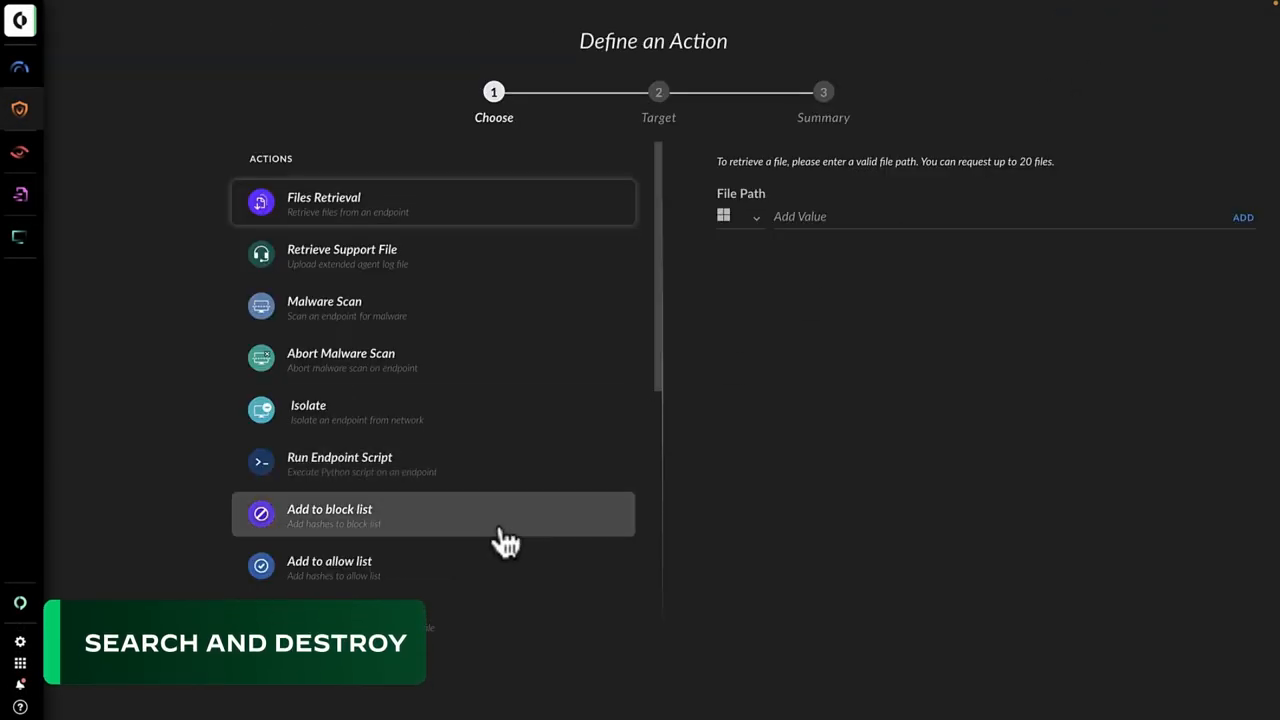
click(315, 490)
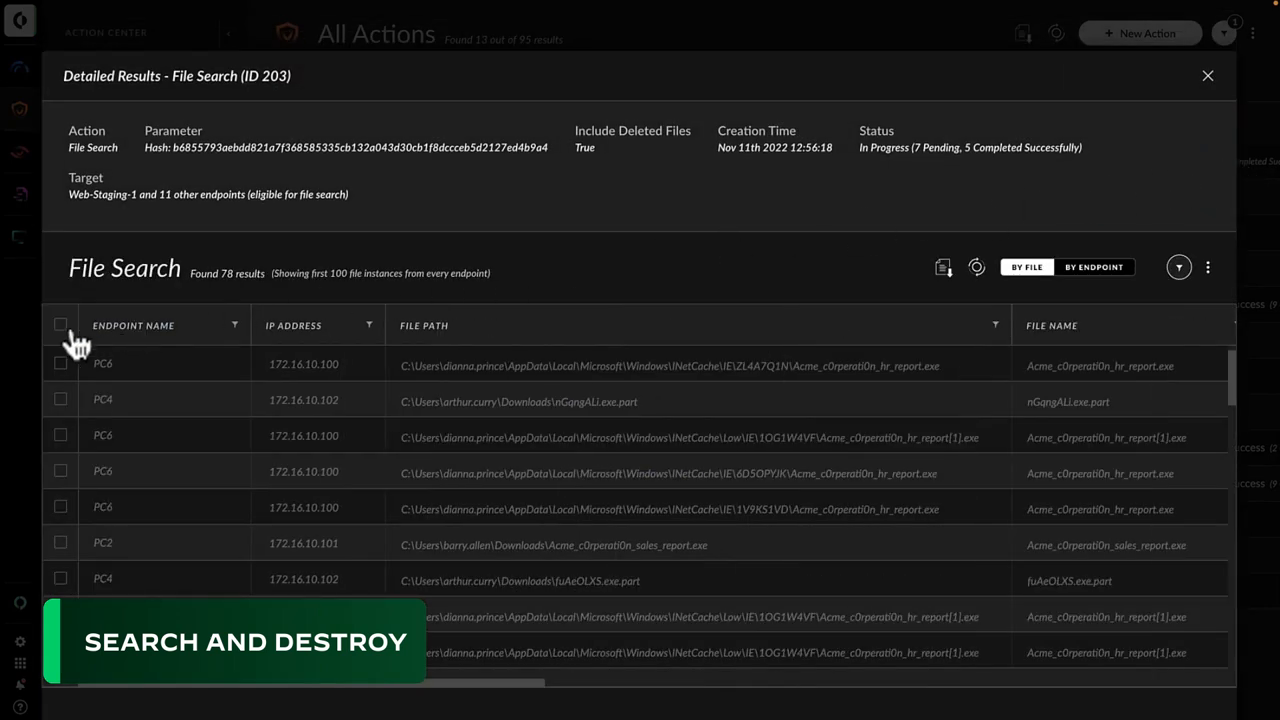
Select all 78 found instances and confirm Destroy by hash on 5 endpoints
click(60, 325)
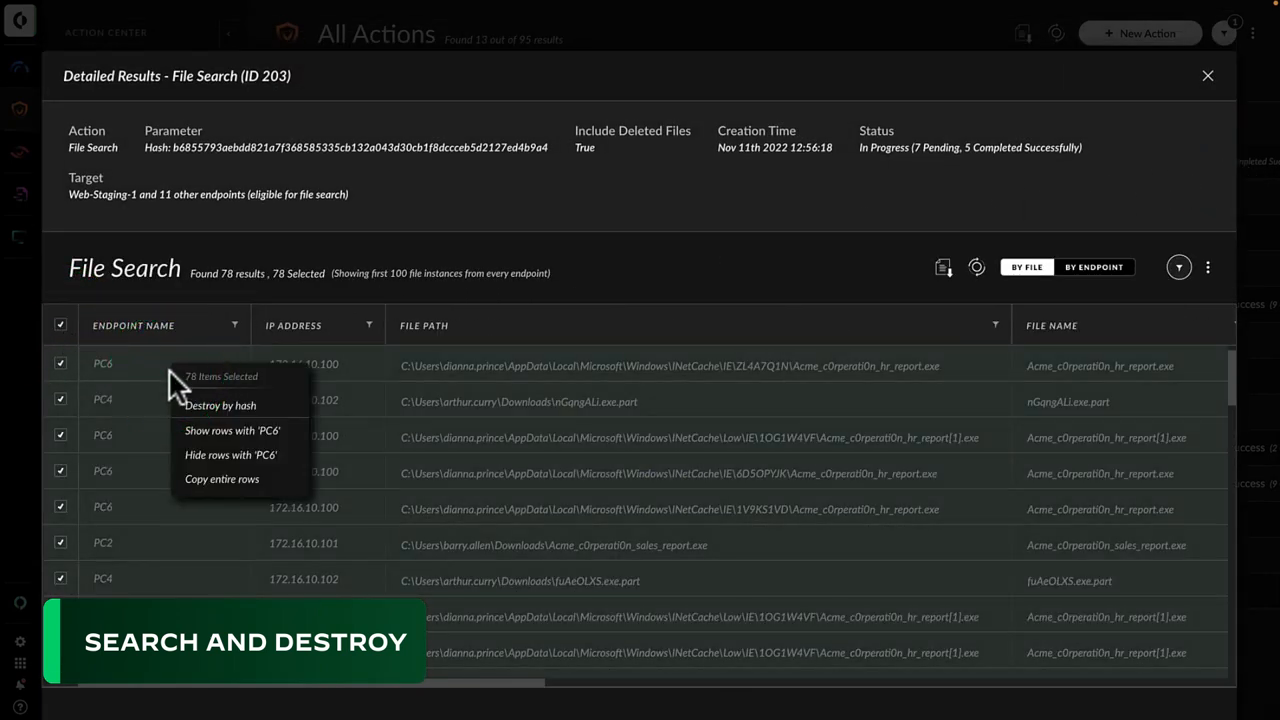
click(220, 405)
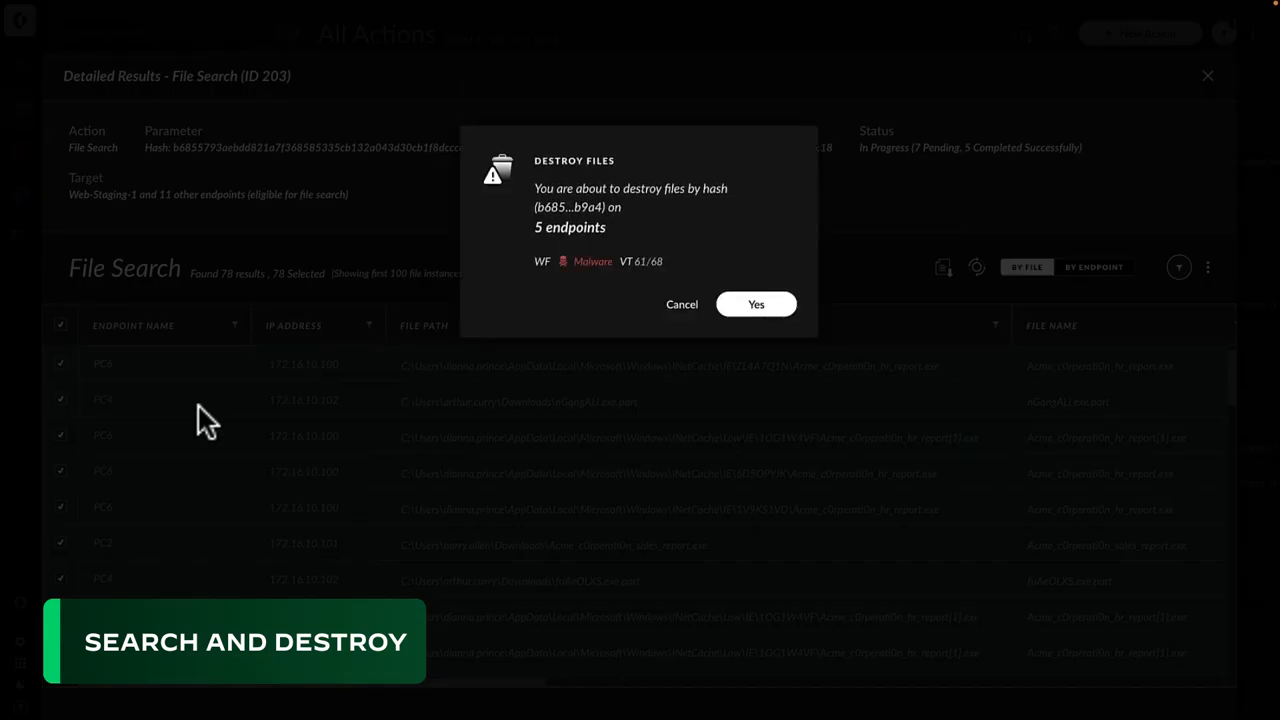
mouse_move(690, 285)
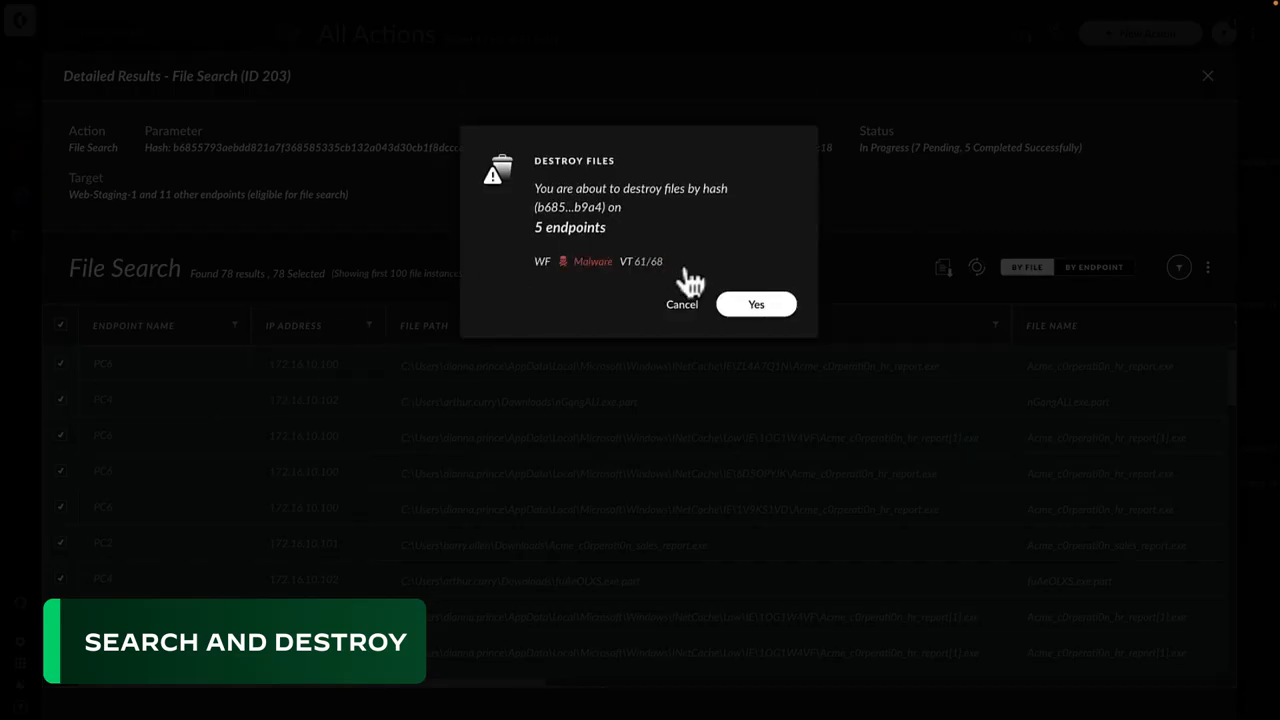
click(756, 304)
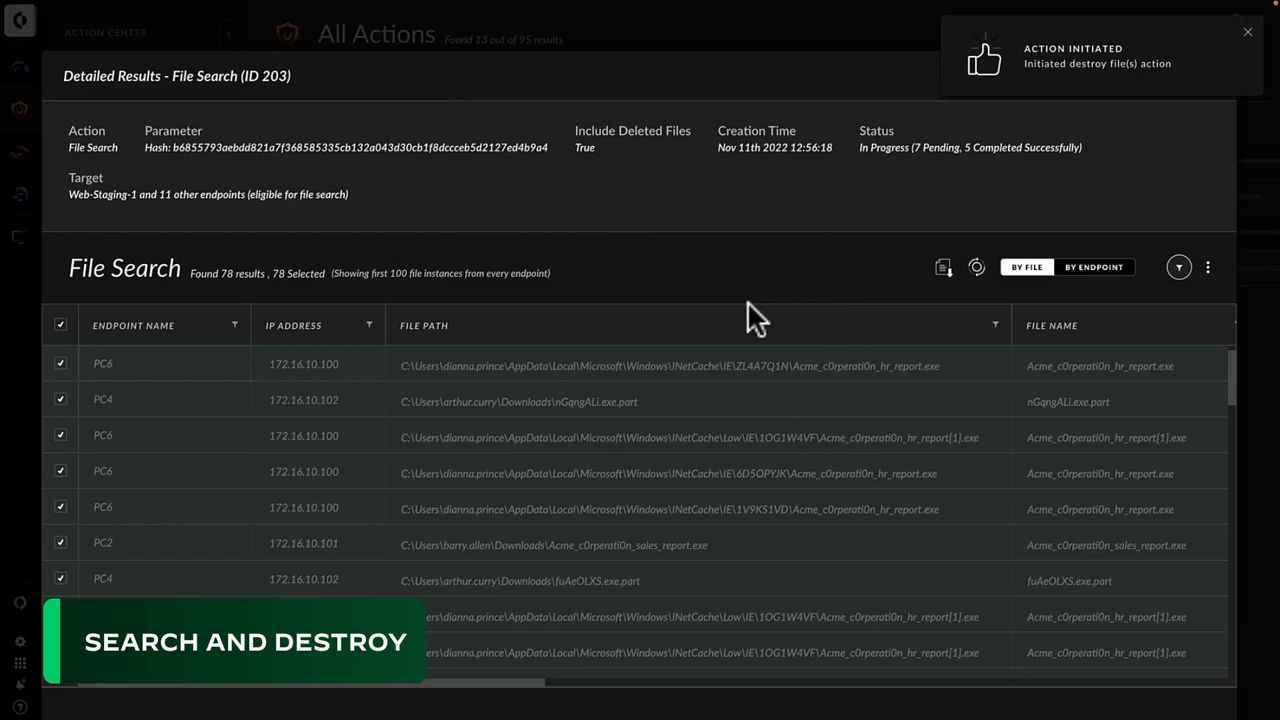